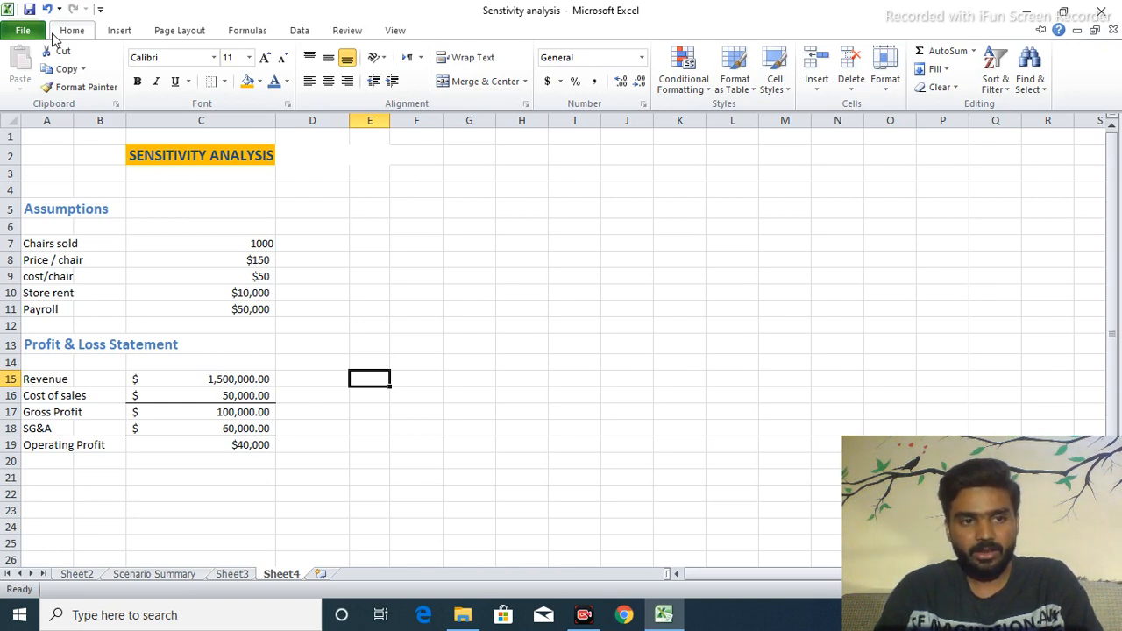
{"action": "mouse_move", "coordinate": [74, 24]}
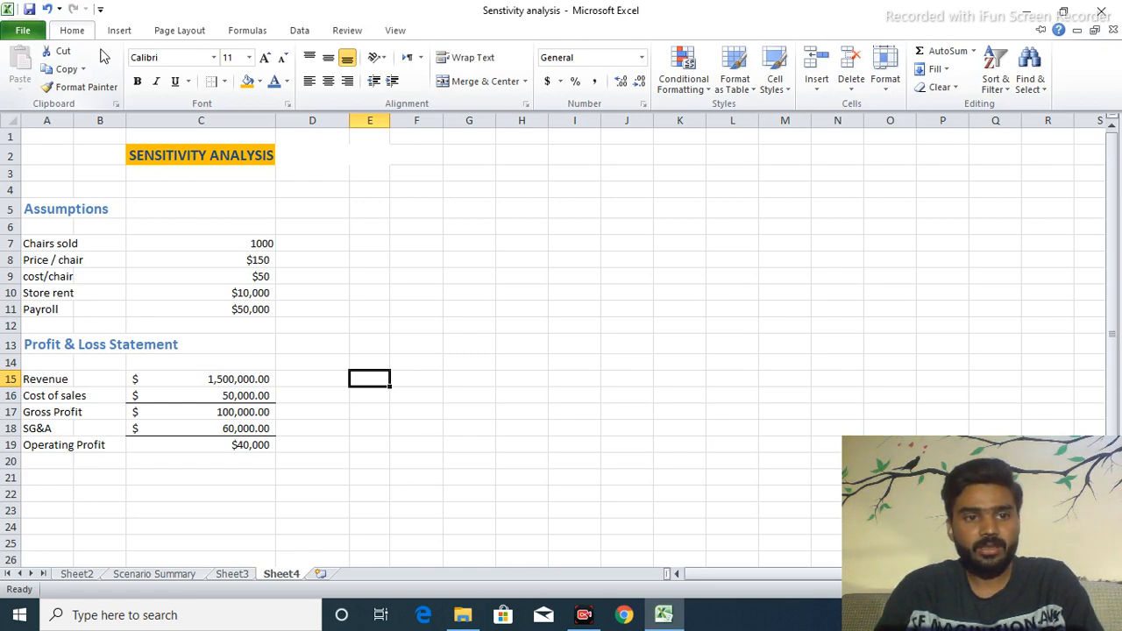
{"action": "mouse_move", "coordinate": [119, 70]}
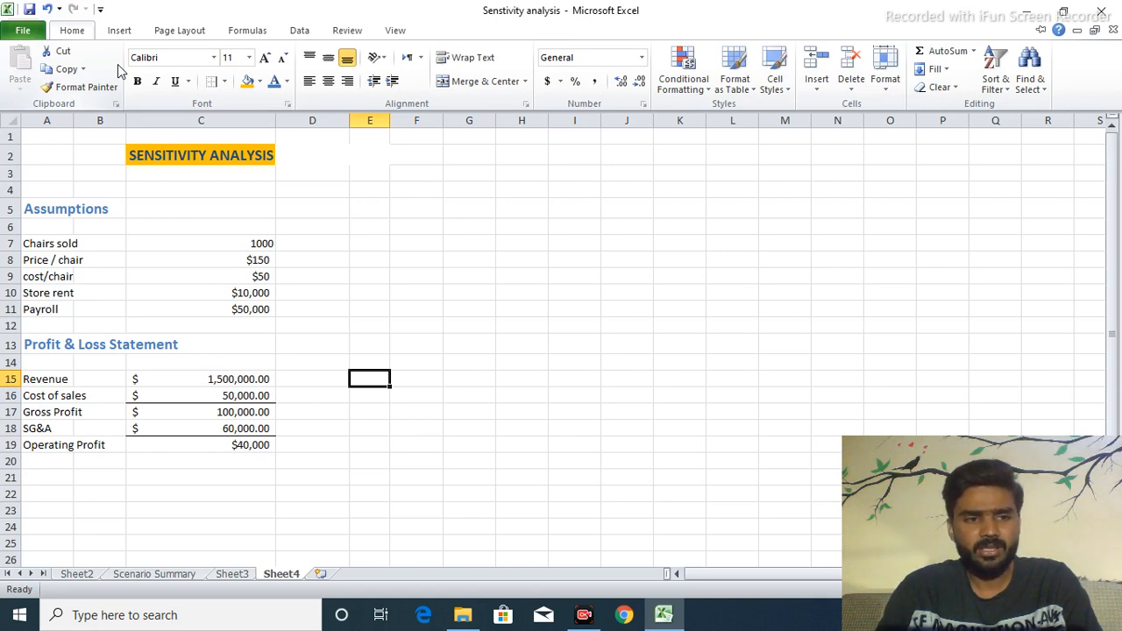
{"action": "mouse_move", "coordinate": [102, 184]}
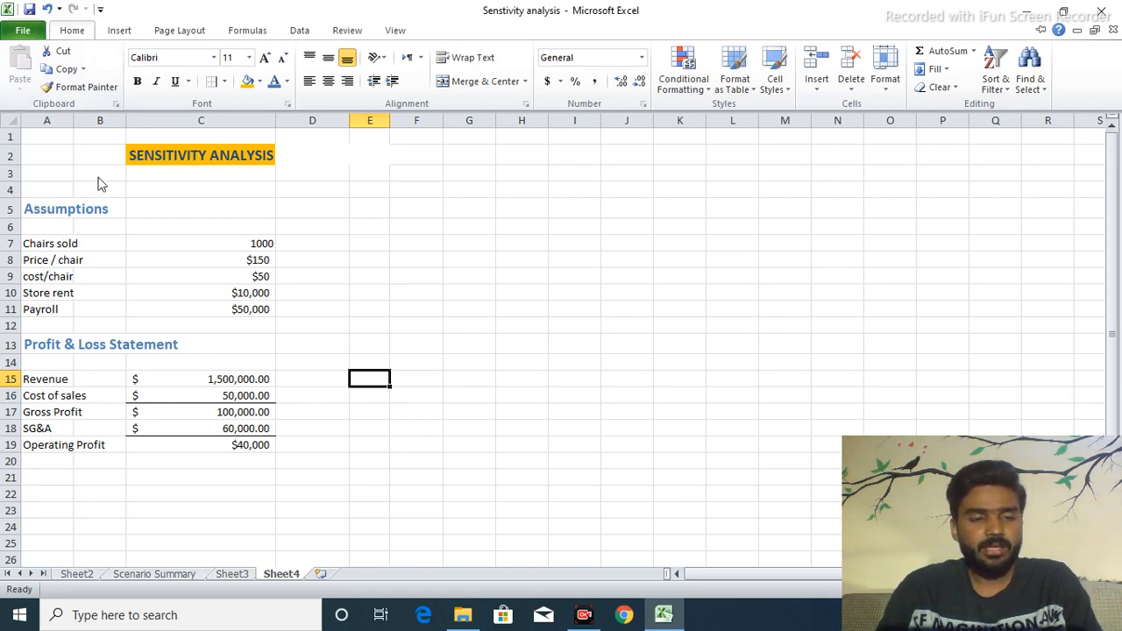
{"action": "mouse_move", "coordinate": [69, 260]}
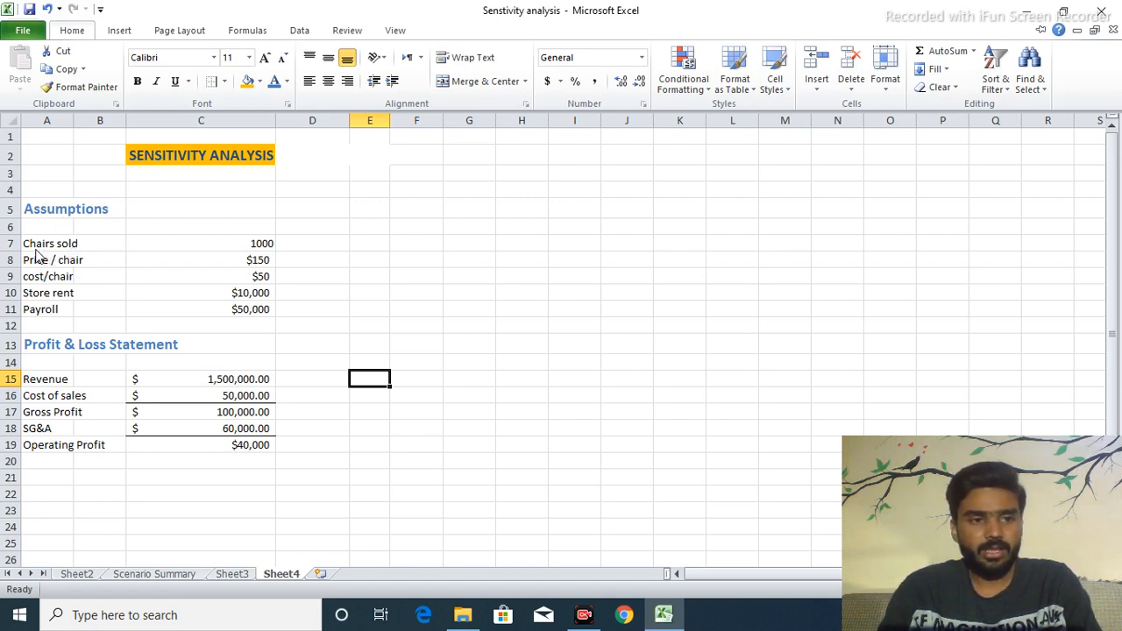
{"action": "mouse_move", "coordinate": [102, 237]}
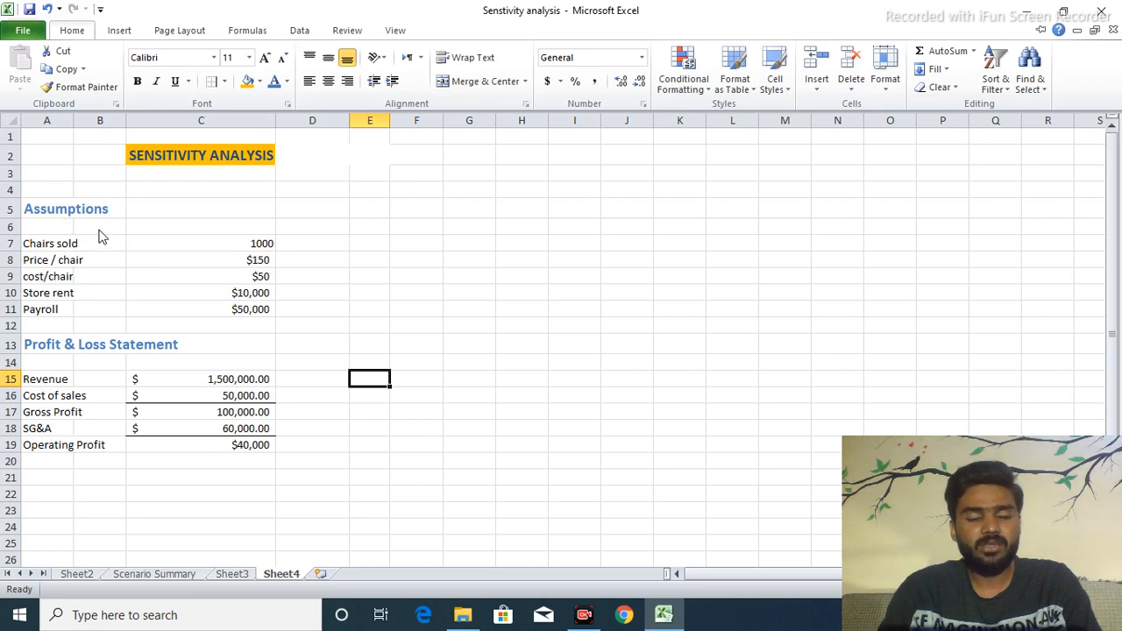
{"action": "mouse_move", "coordinate": [201, 242]}
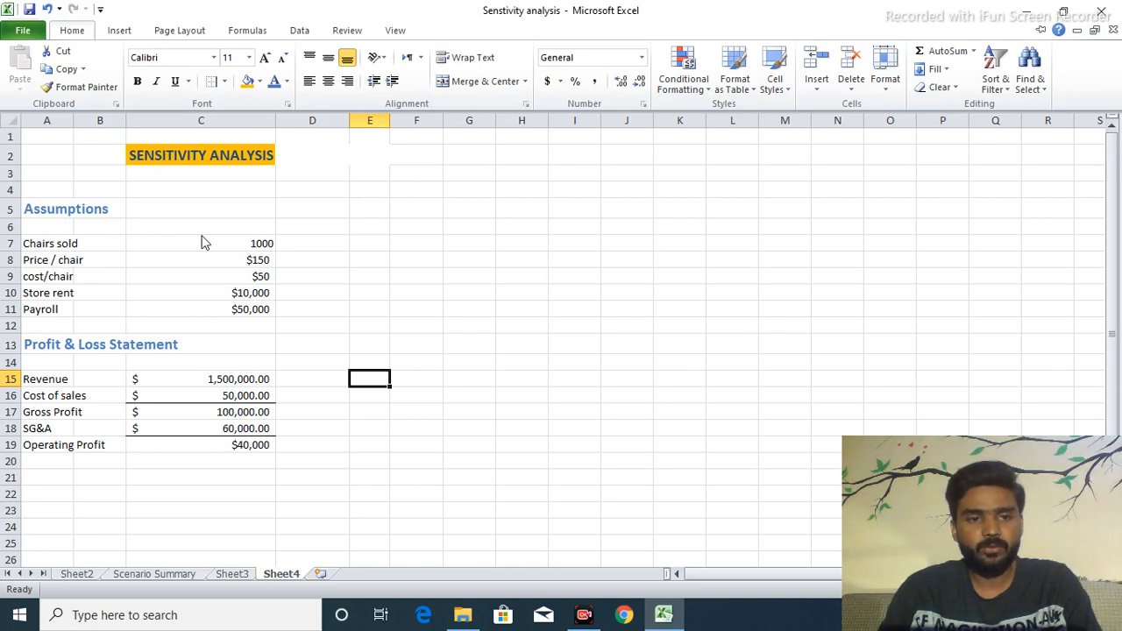
{"action": "mouse_move", "coordinate": [262, 249]}
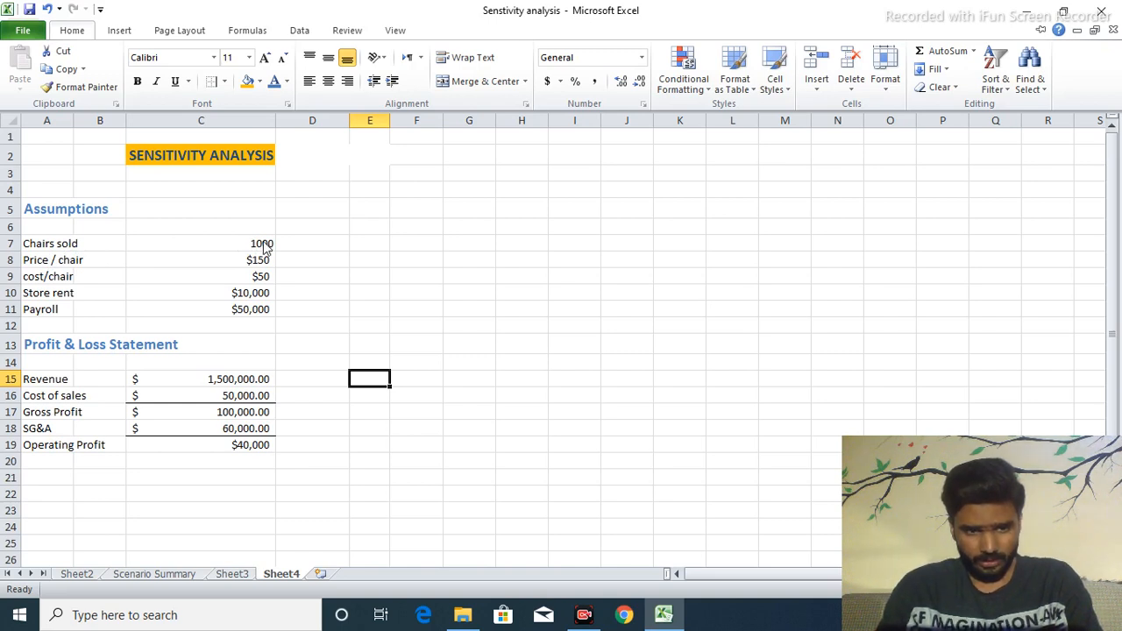
{"action": "mouse_move", "coordinate": [263, 254]}
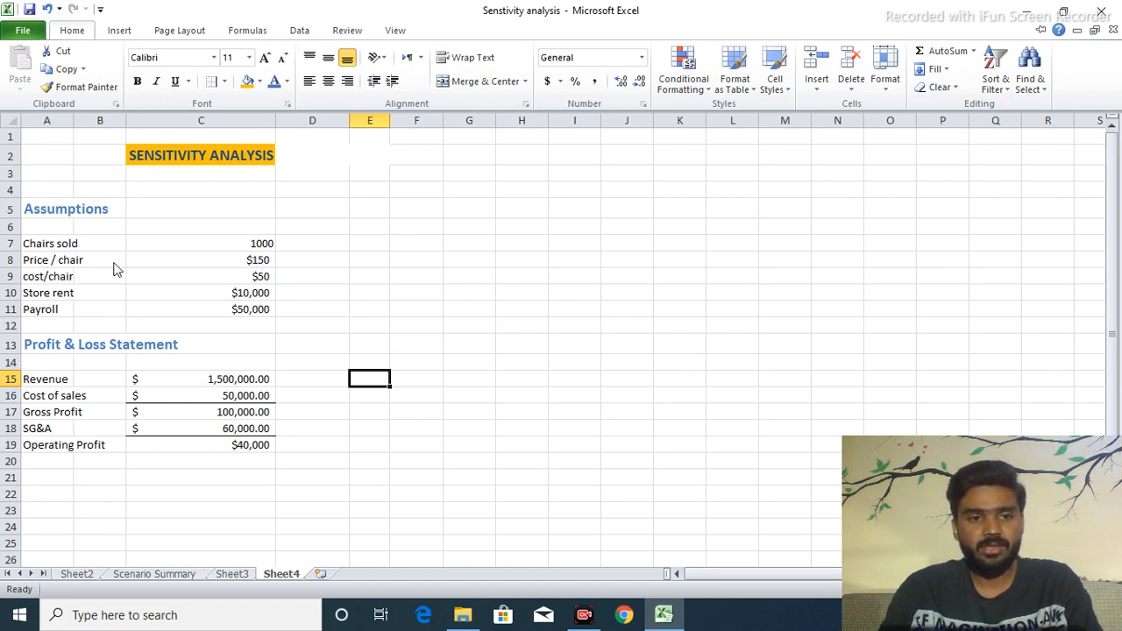
{"action": "mouse_move", "coordinate": [254, 265]}
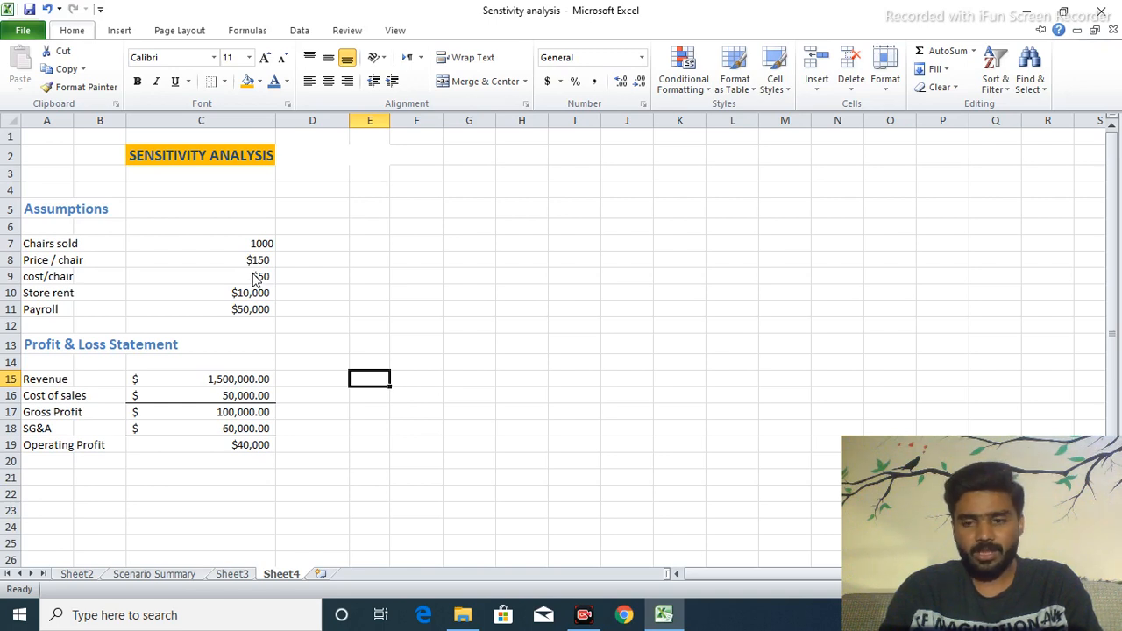
{"action": "mouse_move", "coordinate": [49, 315]}
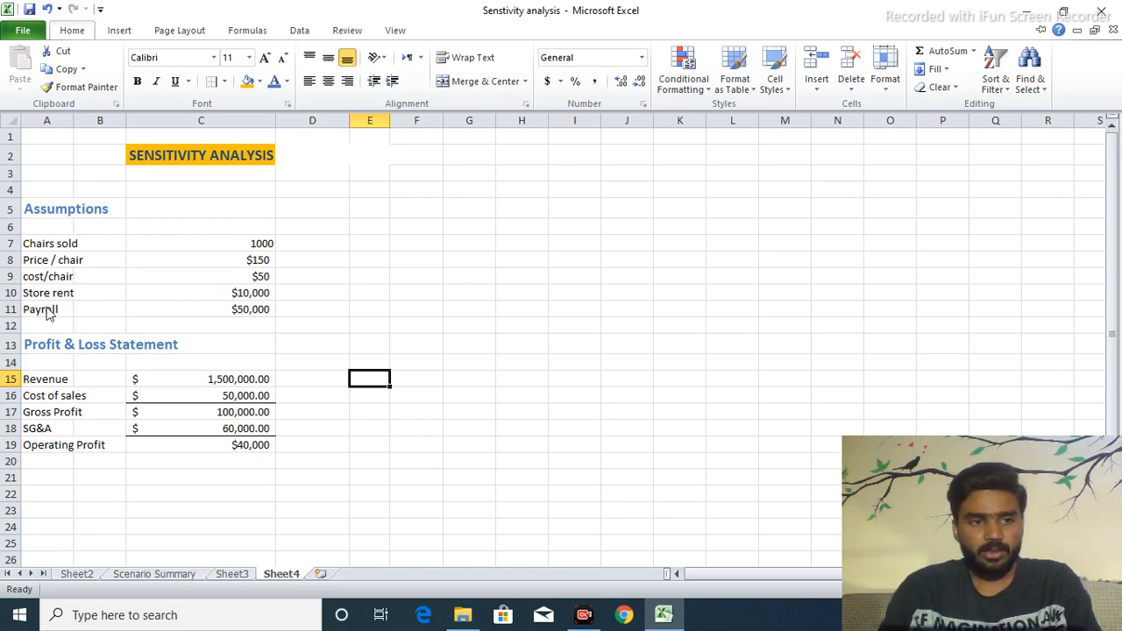
{"action": "mouse_move", "coordinate": [243, 303]}
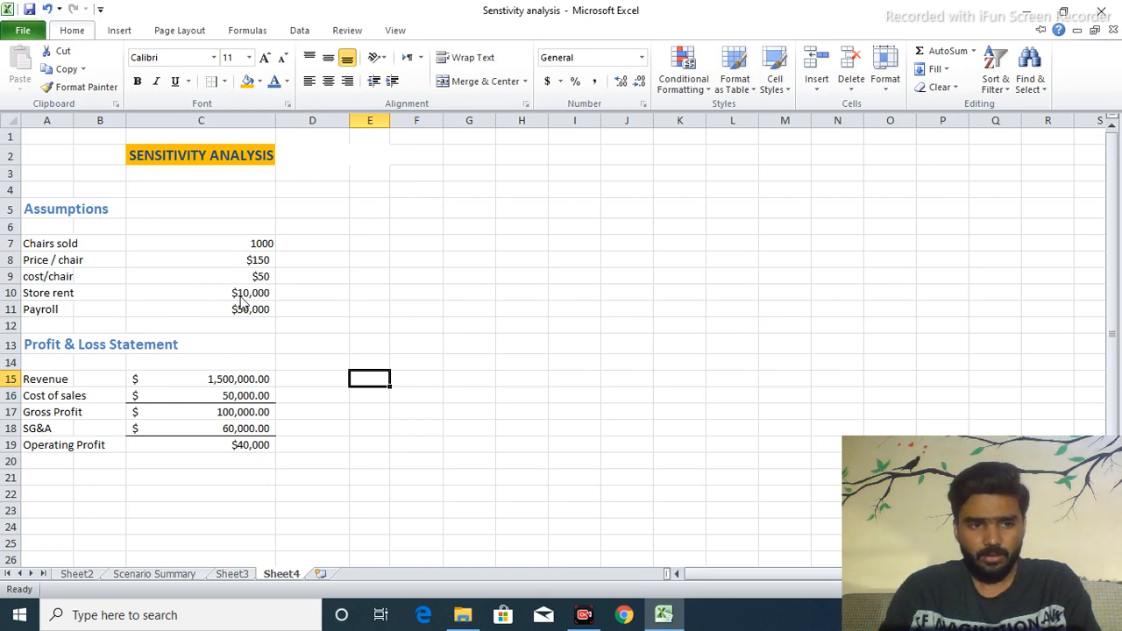
{"action": "mouse_move", "coordinate": [252, 324]}
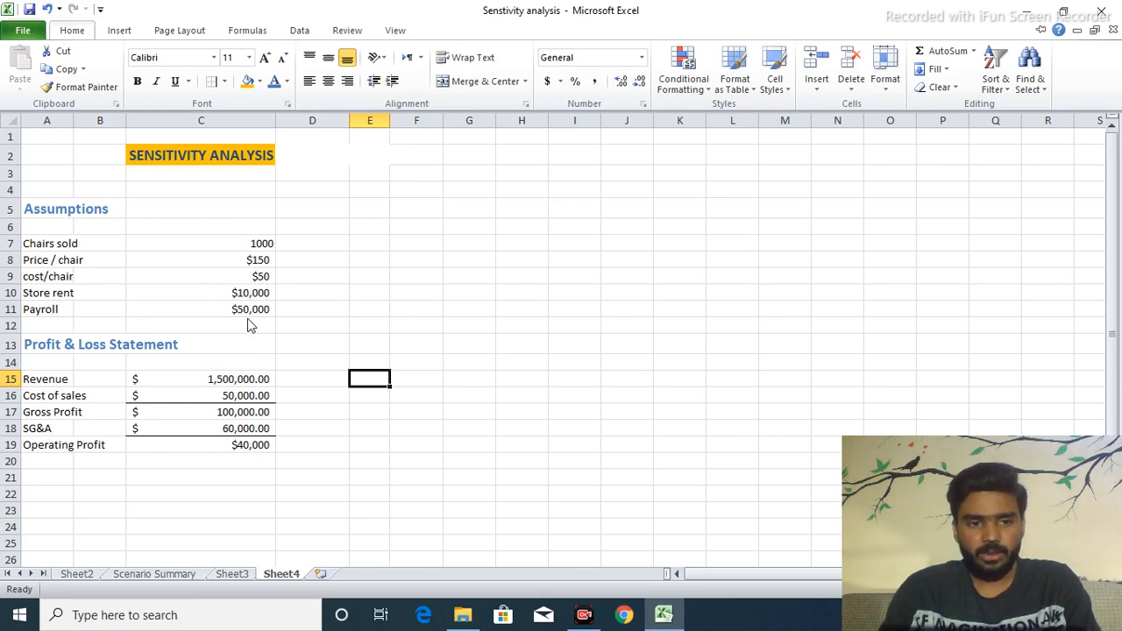
{"action": "mouse_move", "coordinate": [79, 291]}
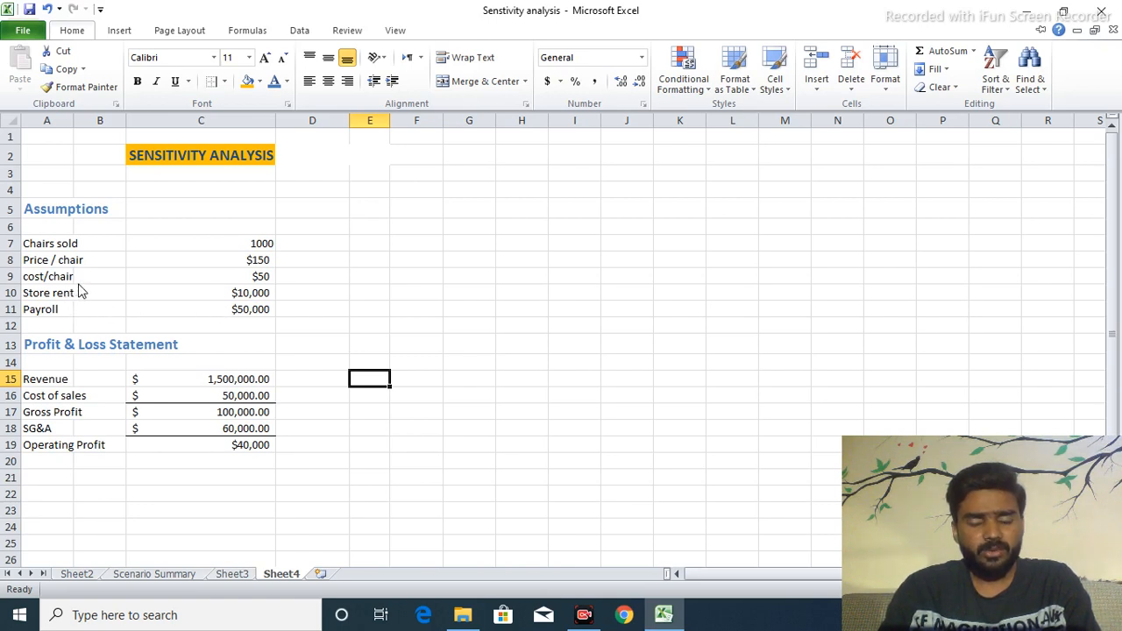
{"action": "mouse_move", "coordinate": [80, 314]}
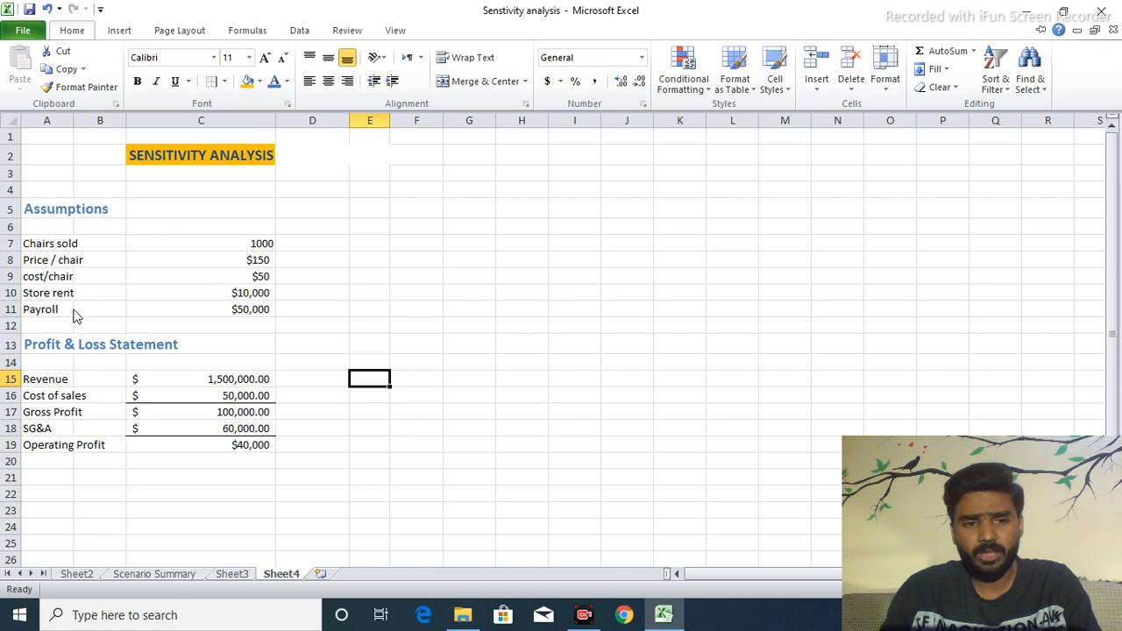
{"action": "mouse_move", "coordinate": [60, 364]}
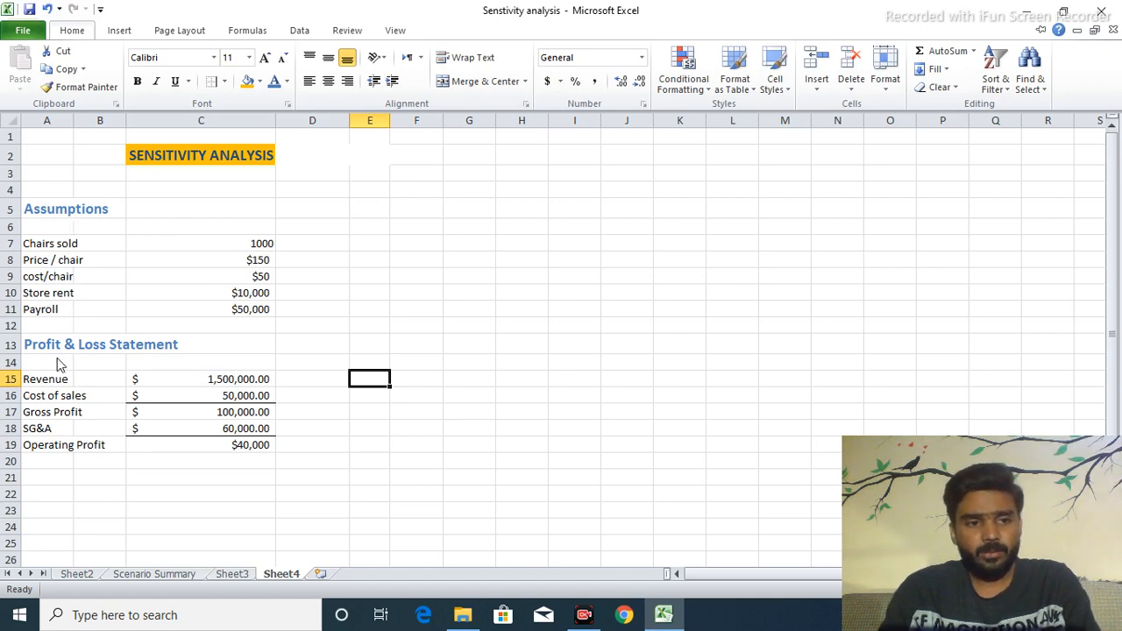
{"action": "mouse_move", "coordinate": [158, 356]}
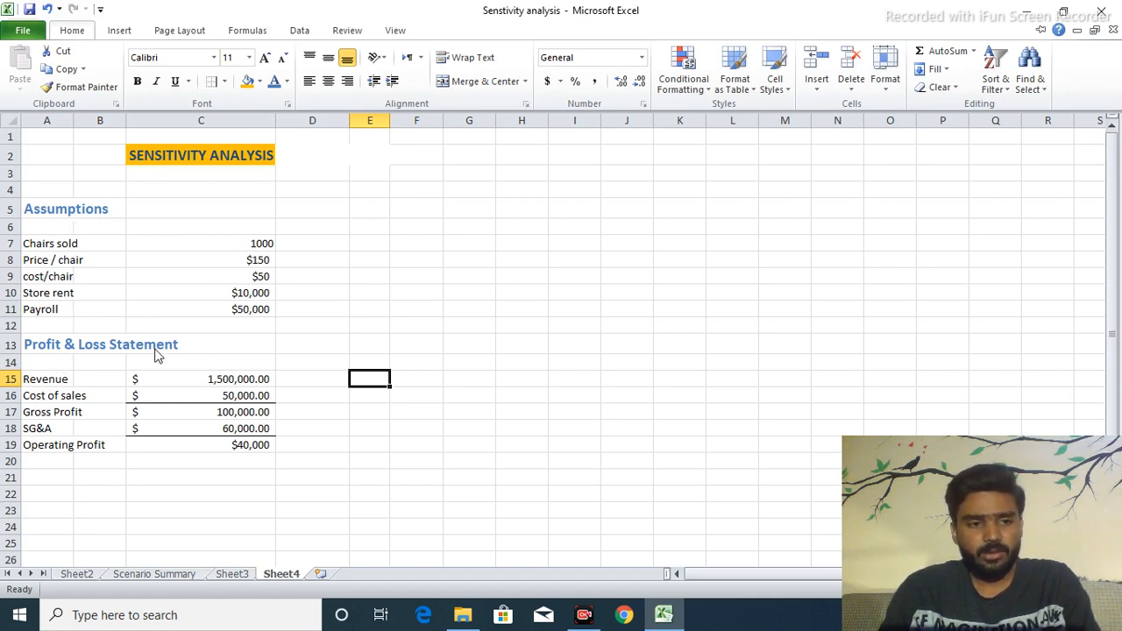
{"action": "mouse_move", "coordinate": [70, 386]}
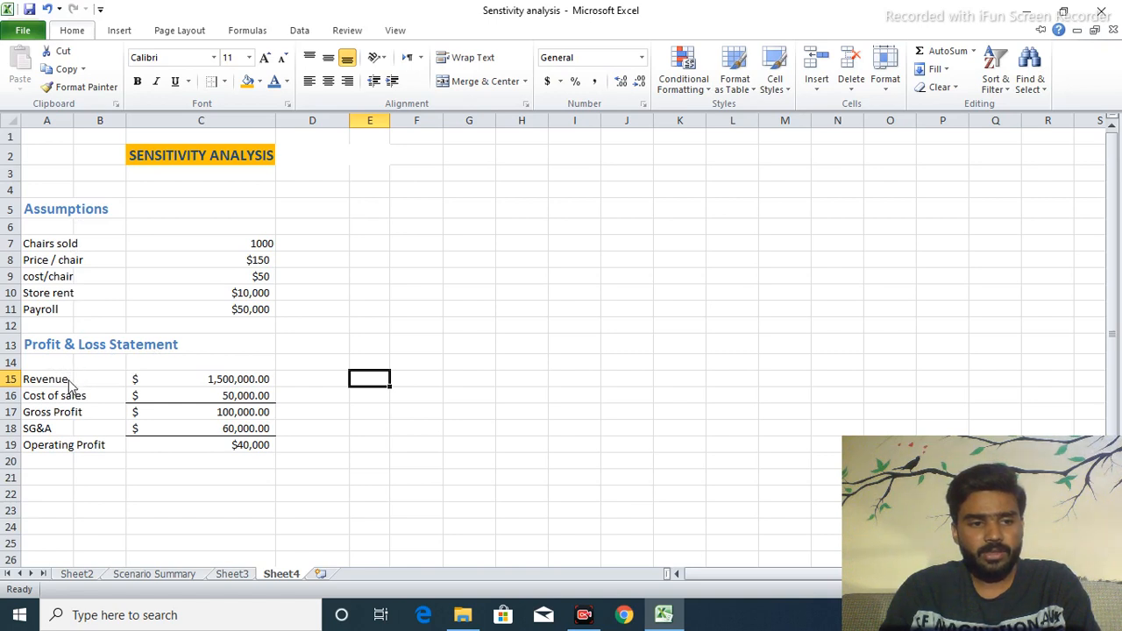
{"action": "mouse_move", "coordinate": [79, 403]}
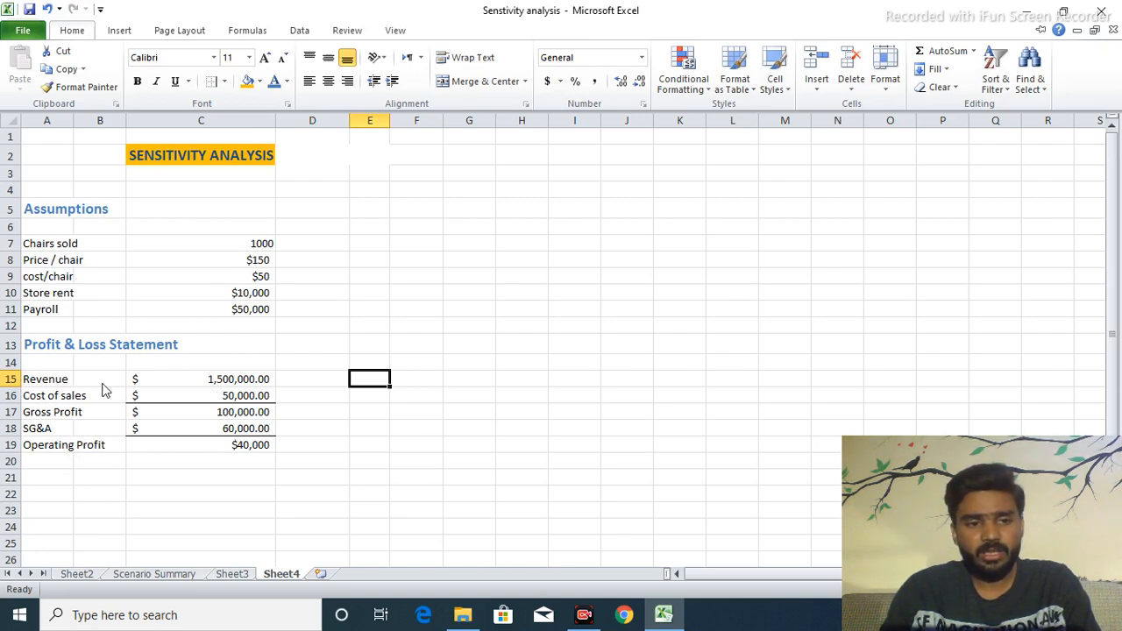
{"action": "mouse_move", "coordinate": [218, 387]}
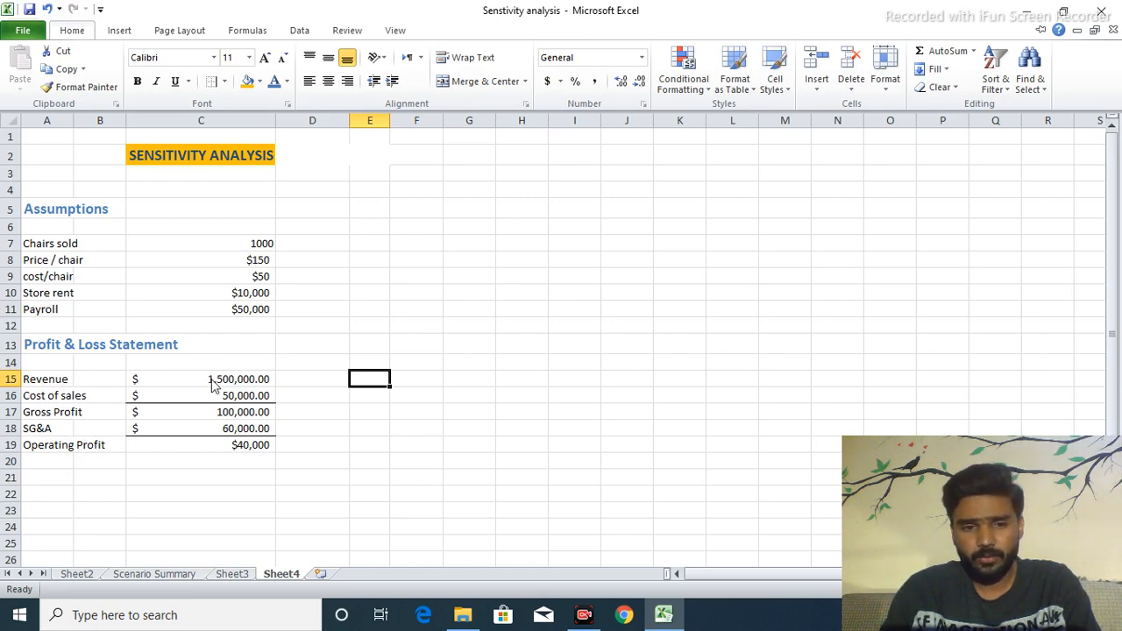
{"action": "mouse_move", "coordinate": [207, 389]}
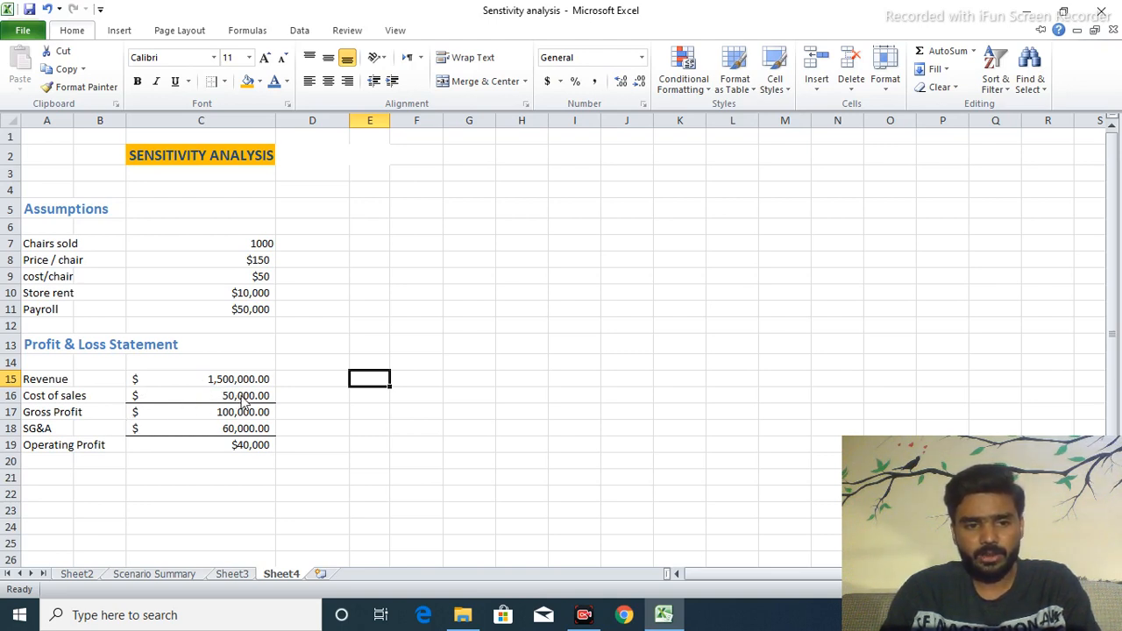
{"action": "mouse_move", "coordinate": [235, 415]}
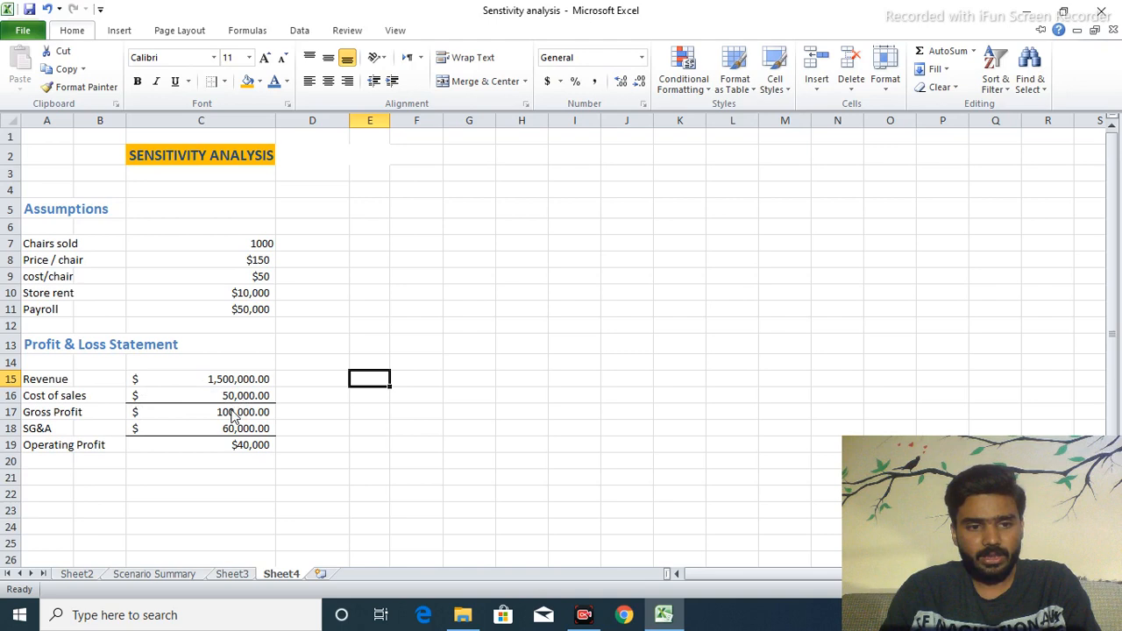
{"action": "mouse_move", "coordinate": [211, 419]}
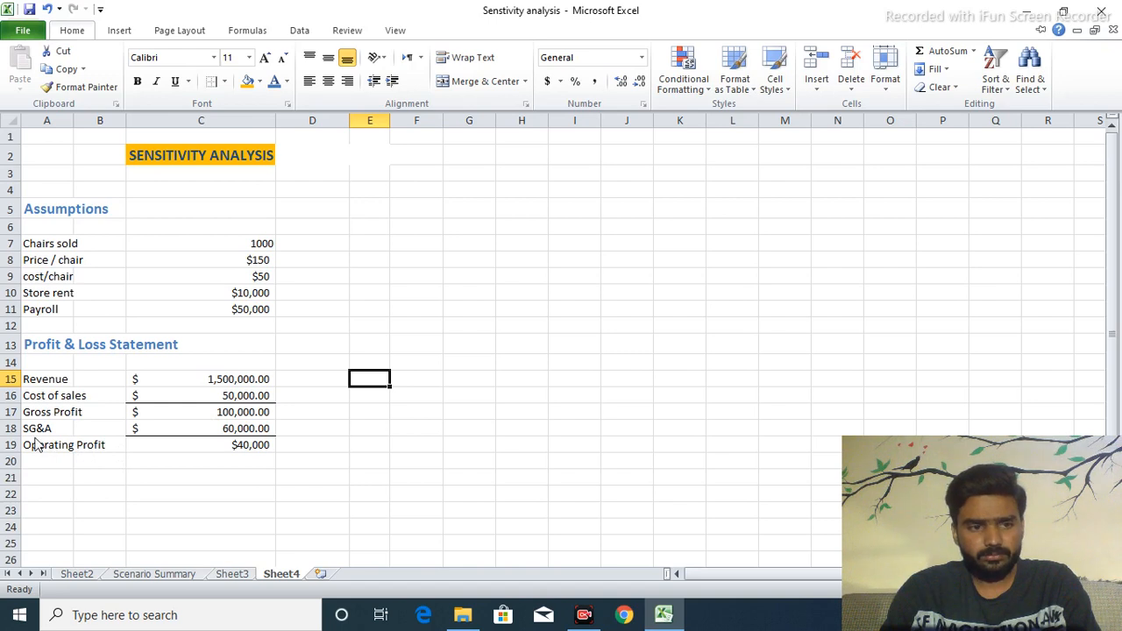
{"action": "mouse_move", "coordinate": [63, 434]}
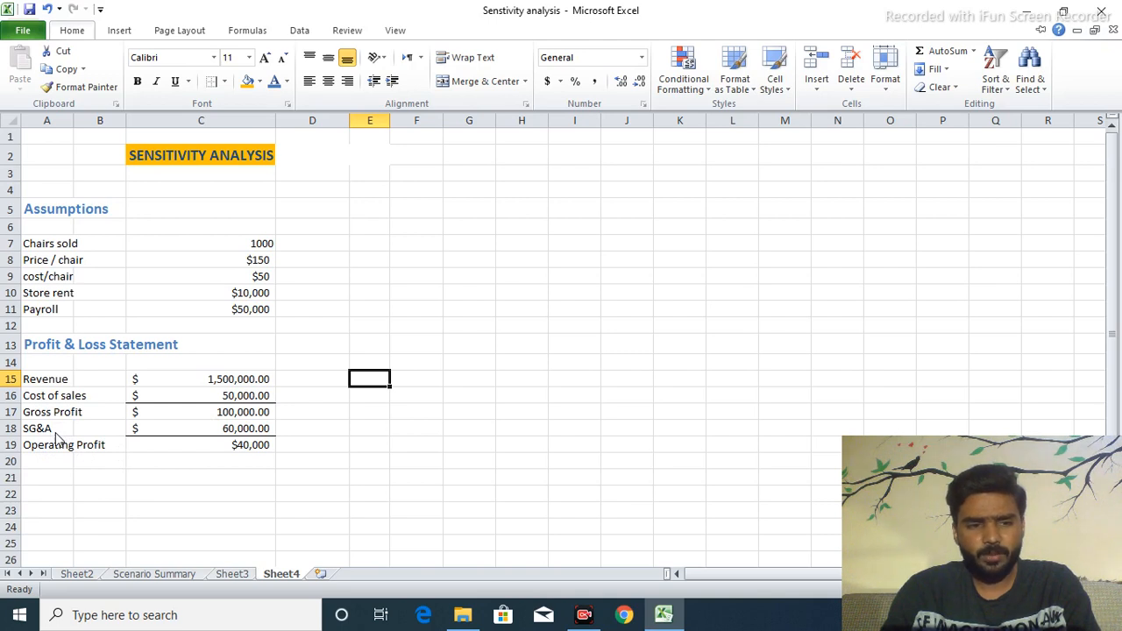
{"action": "mouse_move", "coordinate": [151, 438]}
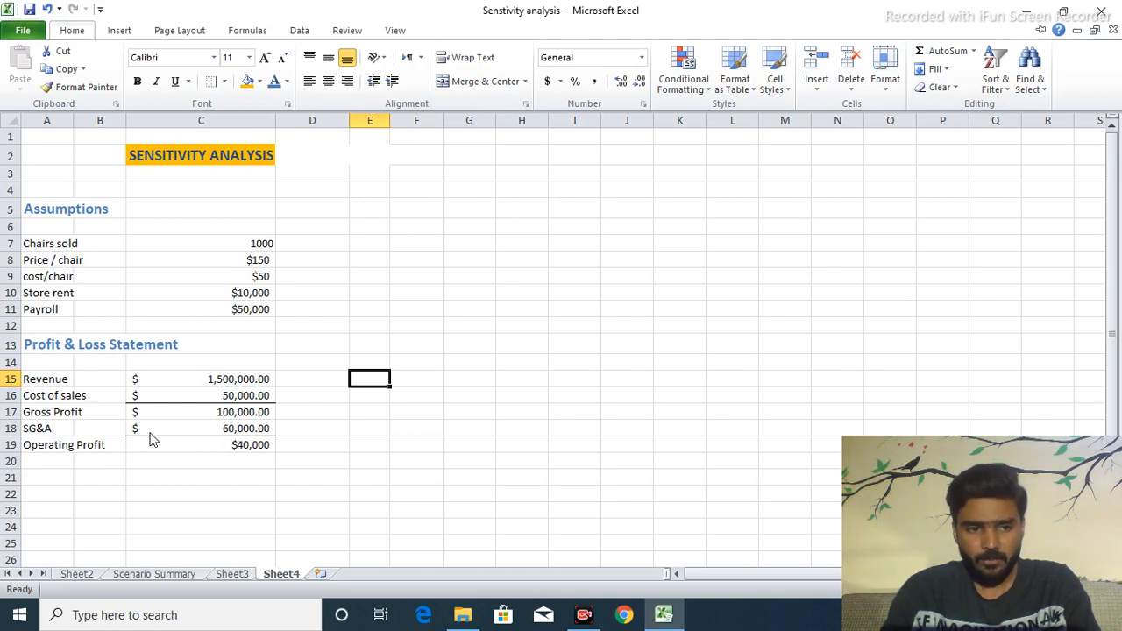
{"action": "mouse_move", "coordinate": [235, 454]}
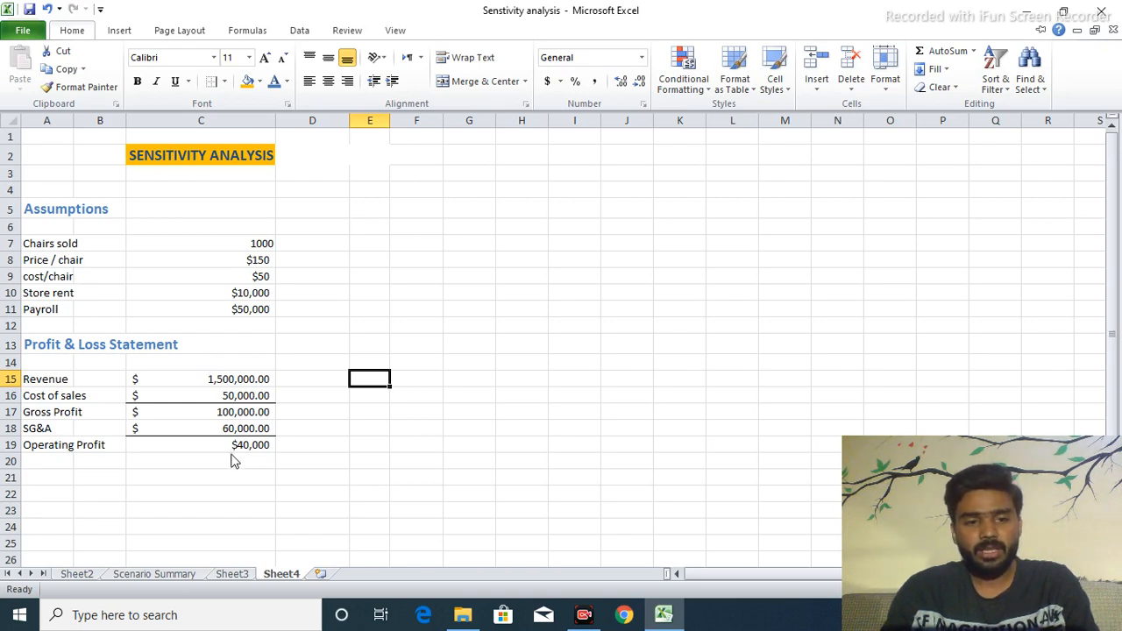
{"action": "mouse_move", "coordinate": [231, 464]}
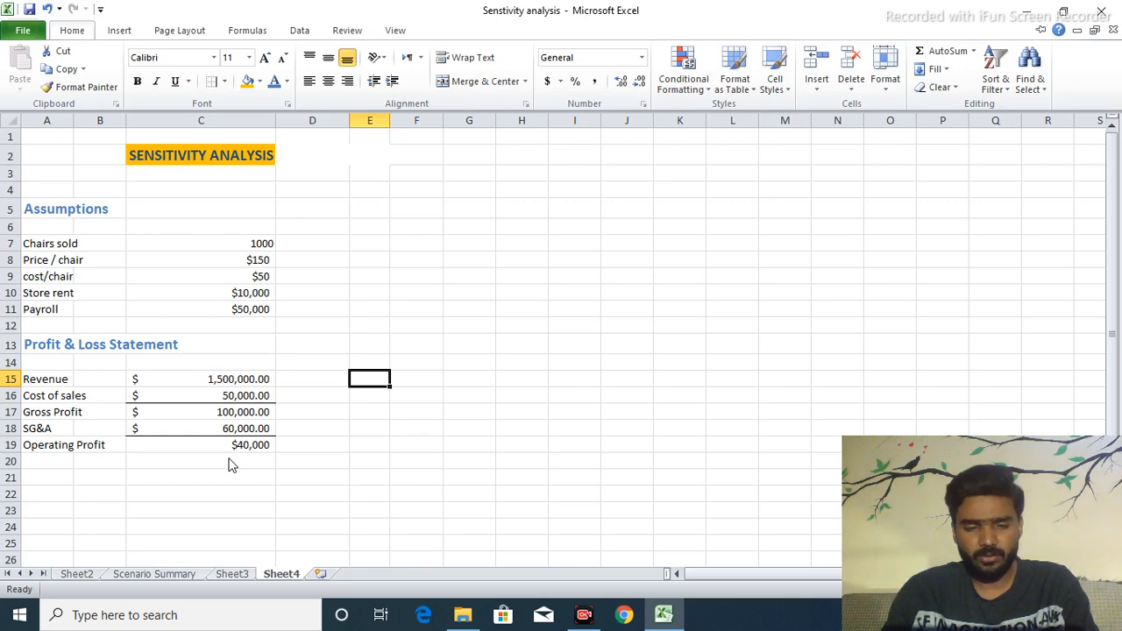
{"action": "mouse_move", "coordinate": [480, 221]}
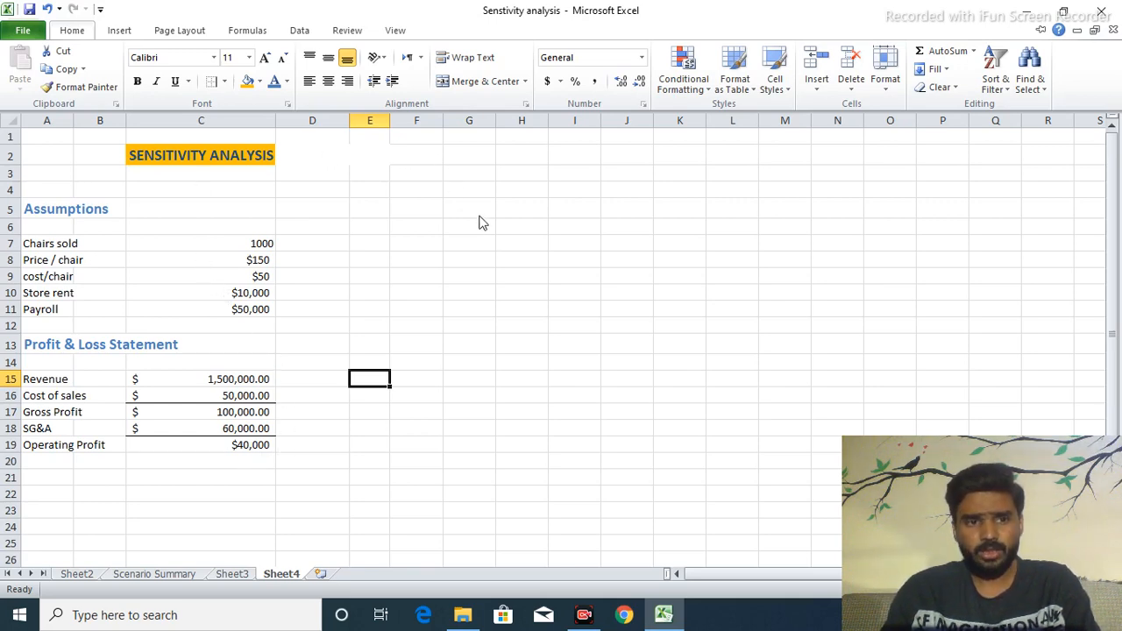
Label G6 as PRICES and I4 as CHAIR SOLD.
{"action": "left_click", "coordinate": [470, 227]}
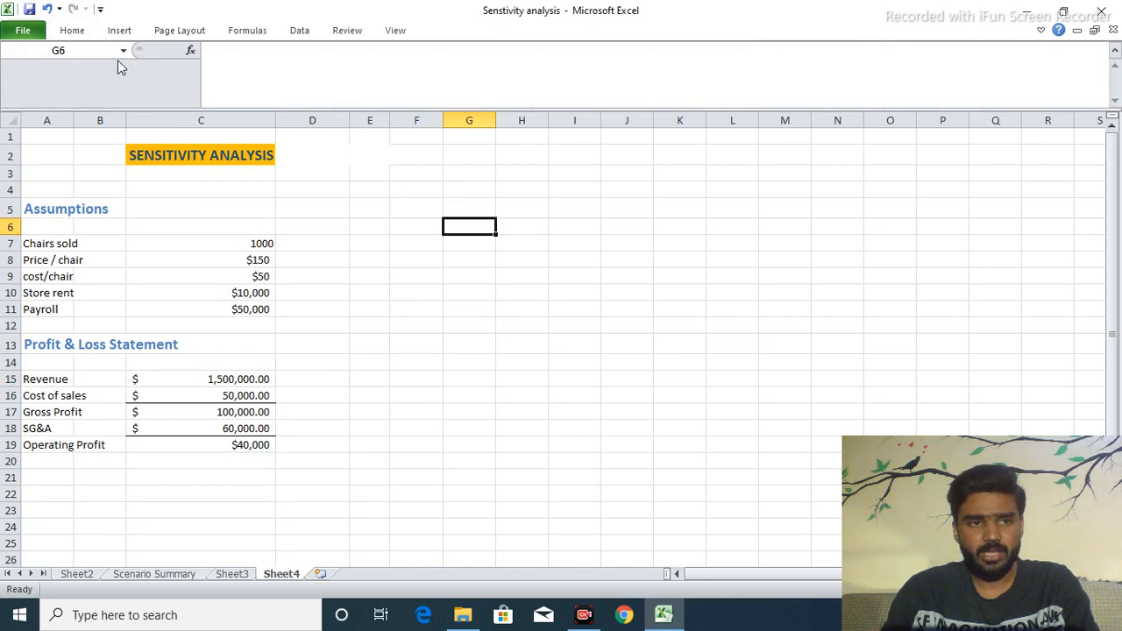
{"action": "left_click", "coordinate": [72, 29]}
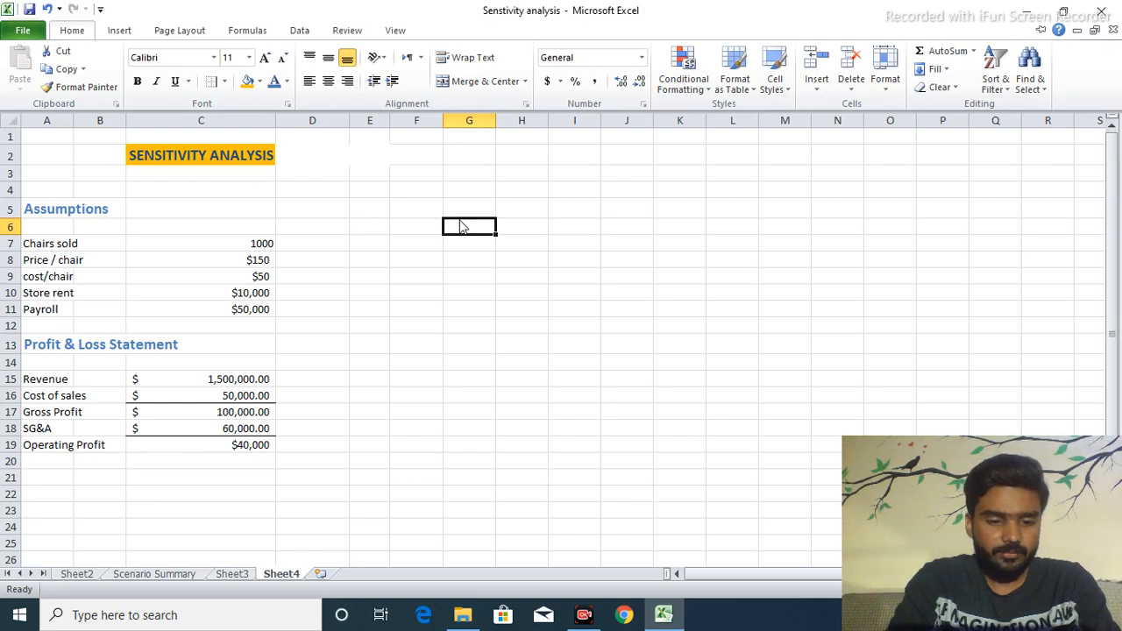
{"action": "mouse_move", "coordinate": [456, 231]}
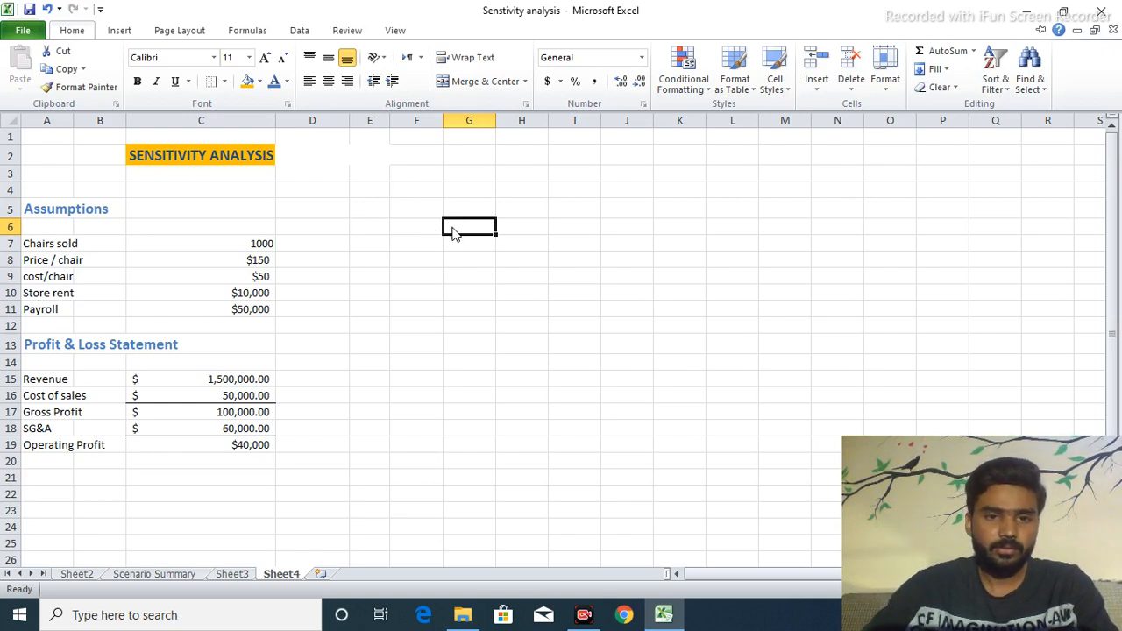
{"action": "double_click", "coordinate": [469, 228]}
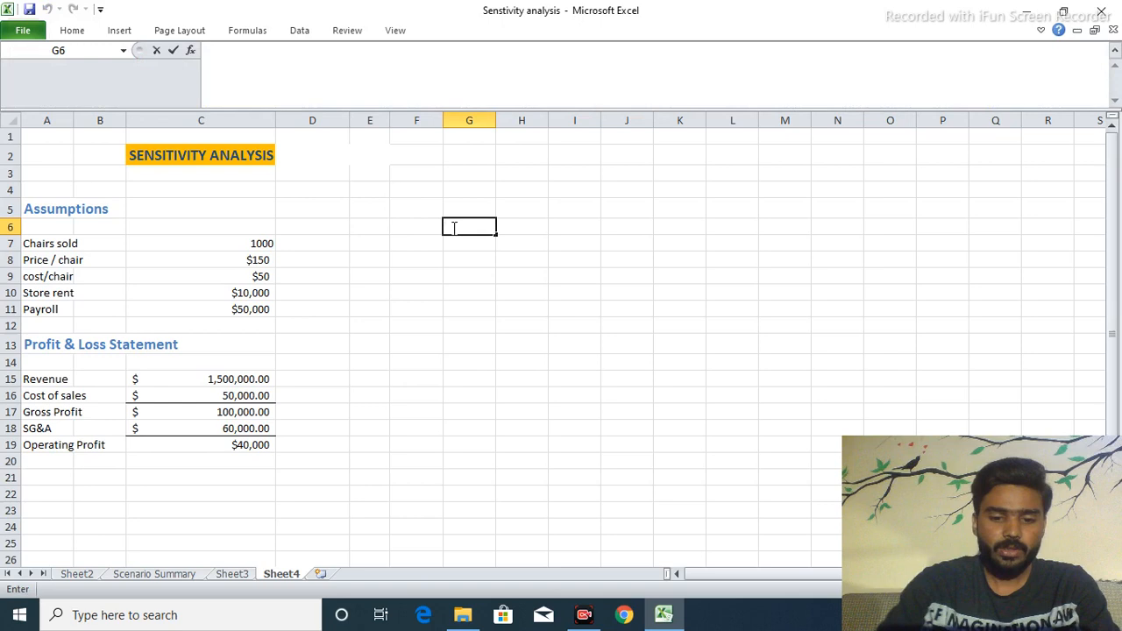
{"action": "type", "text": "PRICES"}
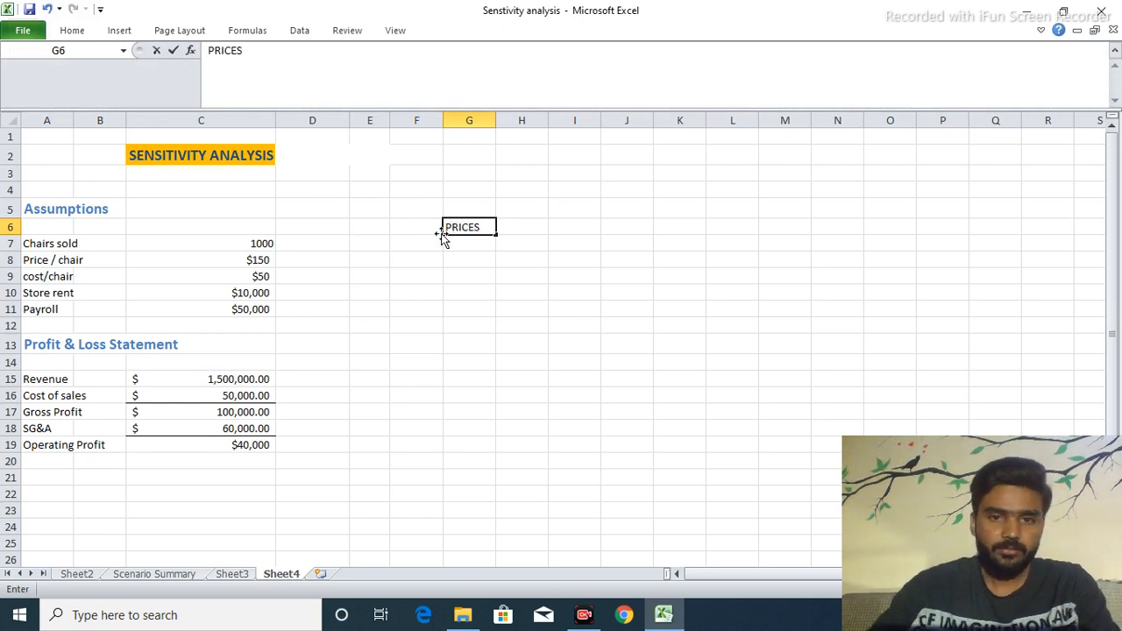
{"action": "left_click", "coordinate": [575, 207]}
{"action": "type", "text": "C"}
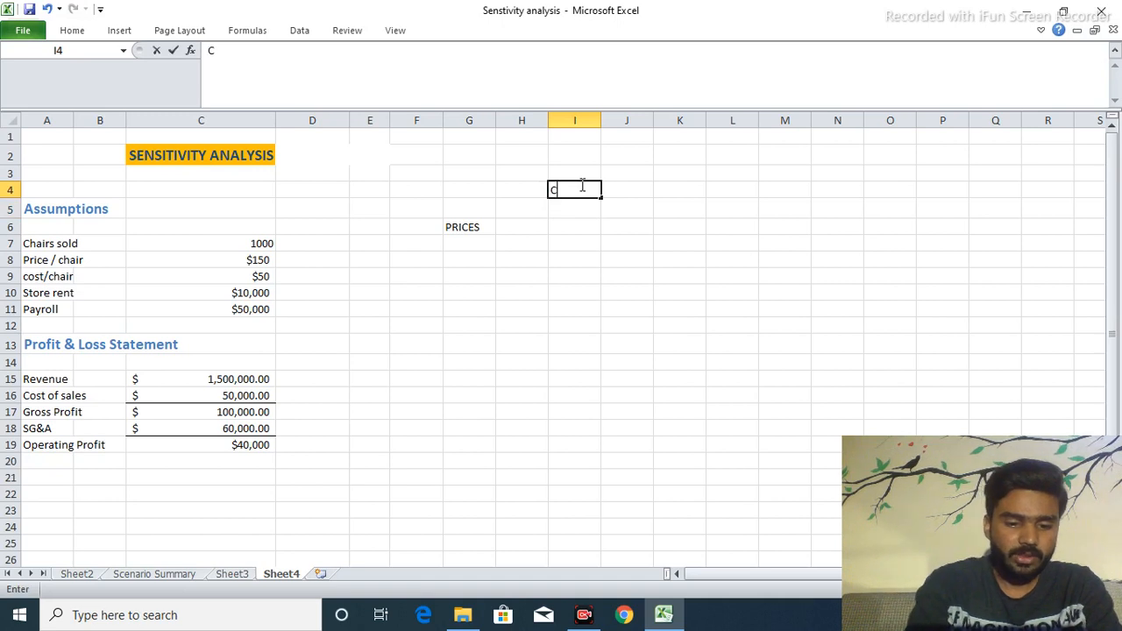
{"action": "type", "text": "HAIR SOLD"}
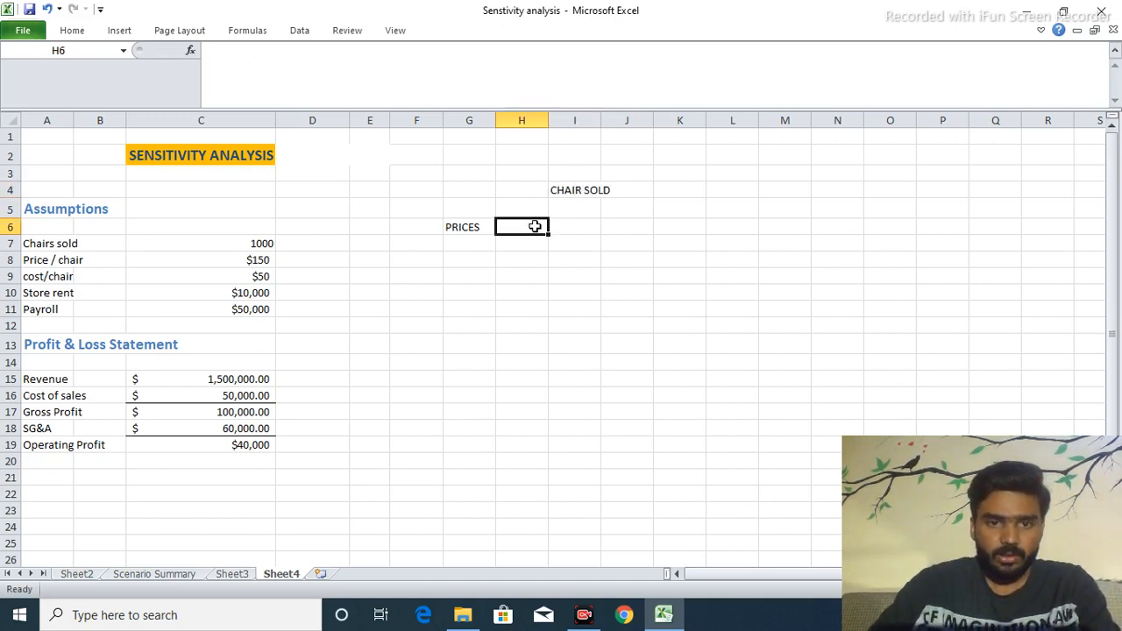
Enter chairs-sold values 750, 1000, 1200 and 1500 across row 5 from I5.
{"action": "left_click", "coordinate": [626, 207]}
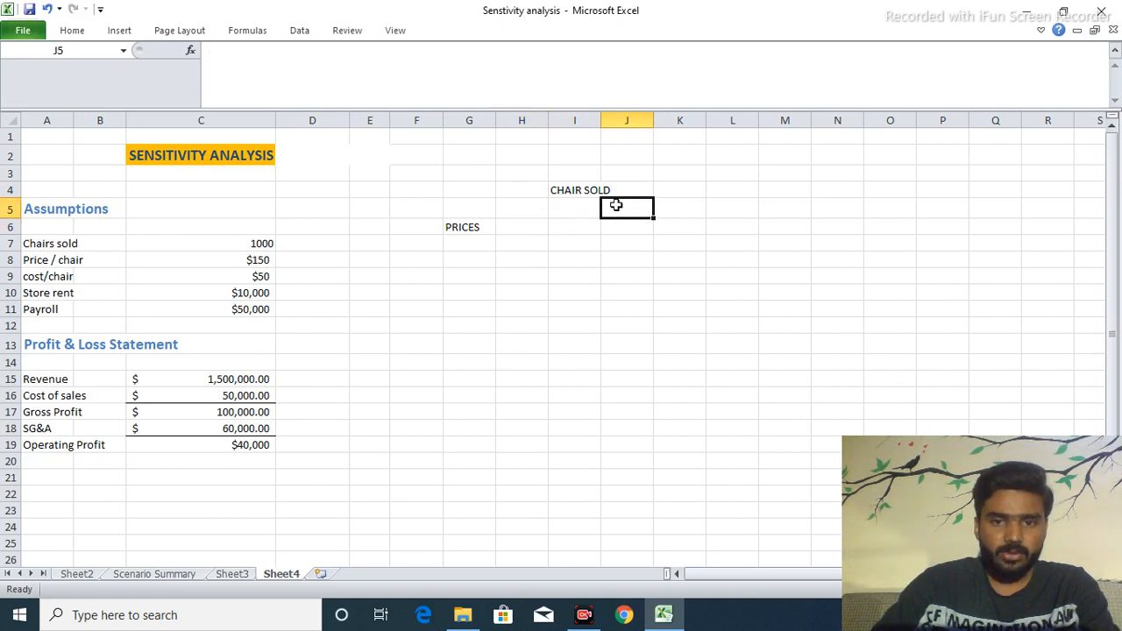
{"action": "left_click", "coordinate": [575, 209]}
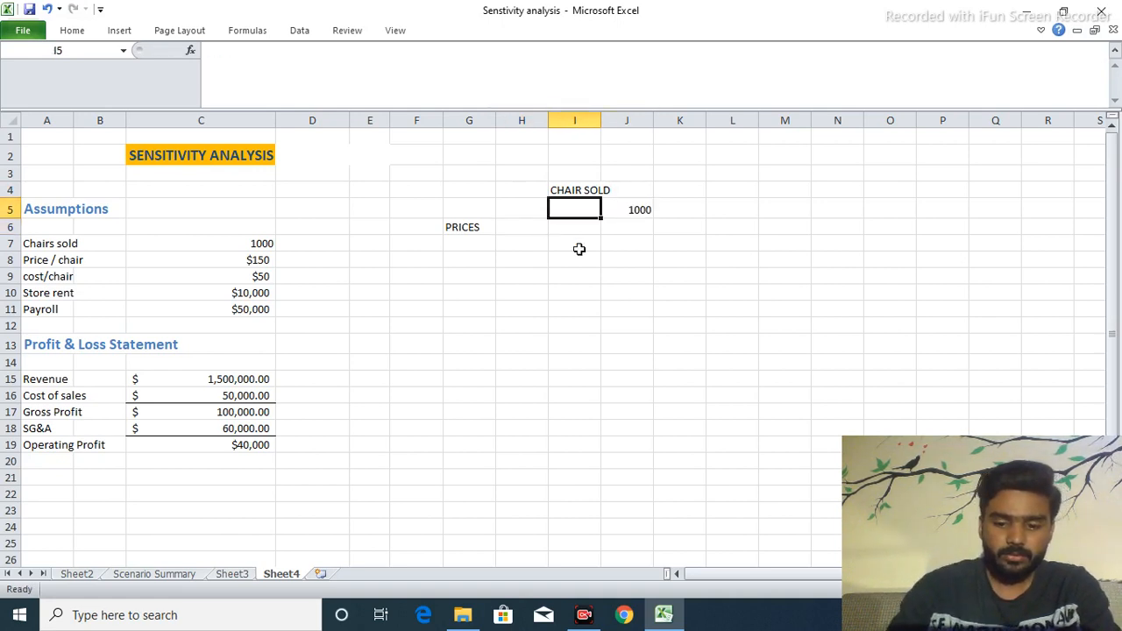
{"action": "type", "text": "750"}
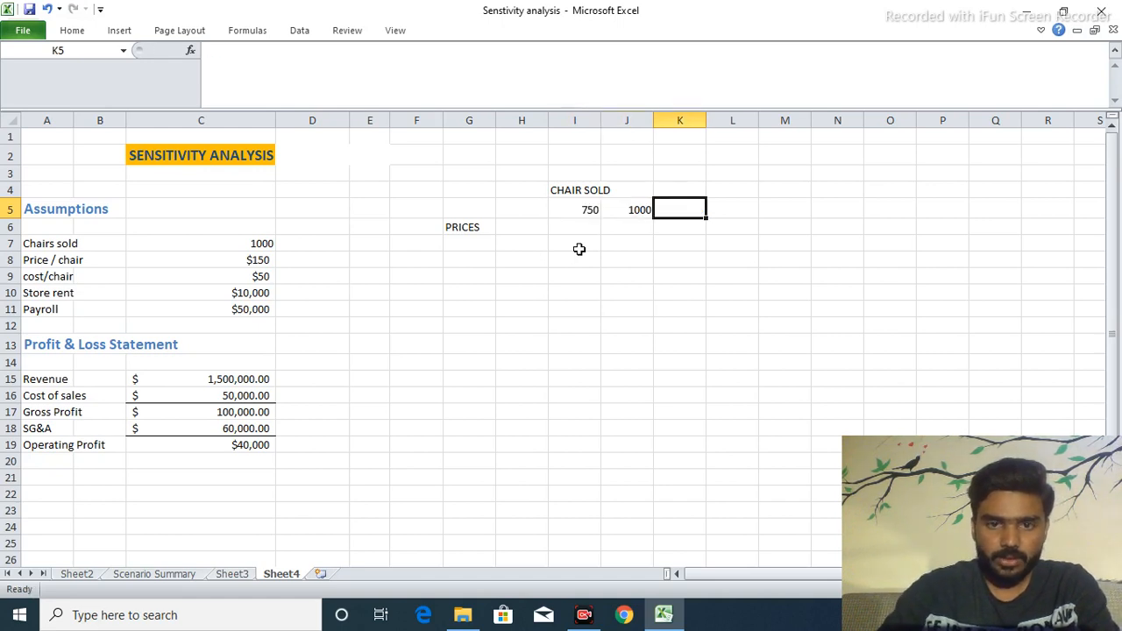
{"action": "type", "text": "1200"}
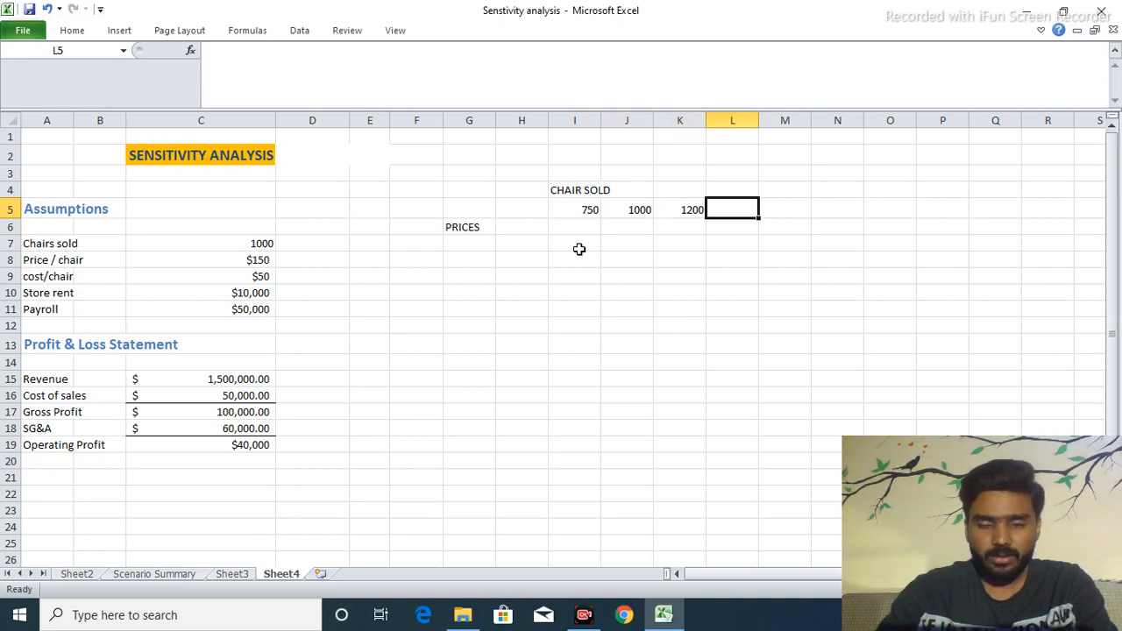
{"action": "type", "text": "1500"}
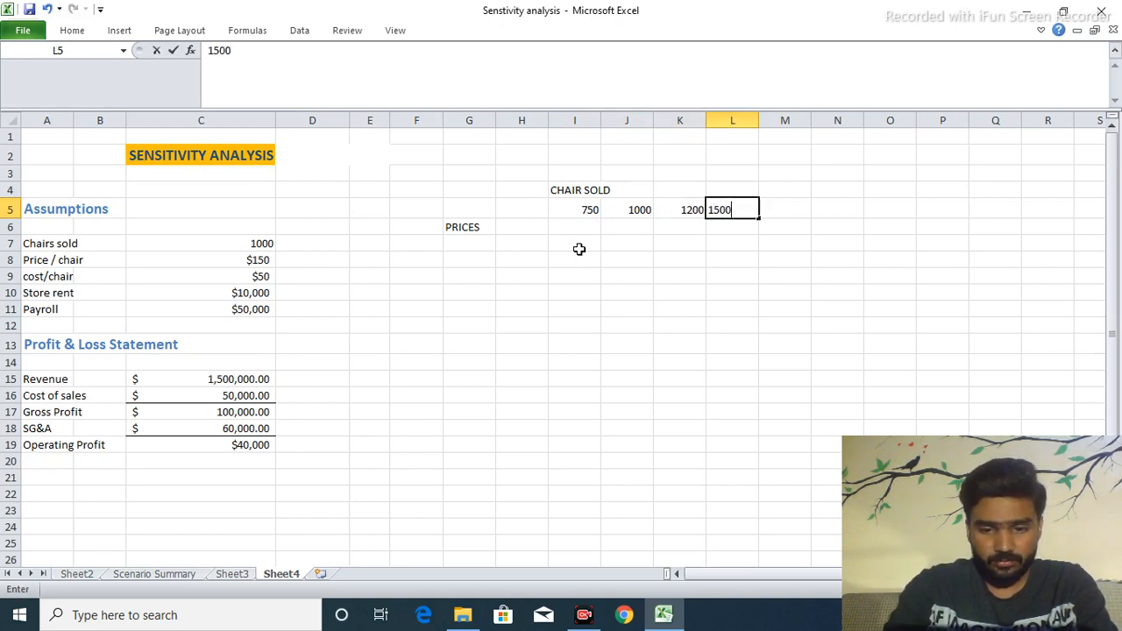
{"action": "left_click", "coordinate": [575, 226]}
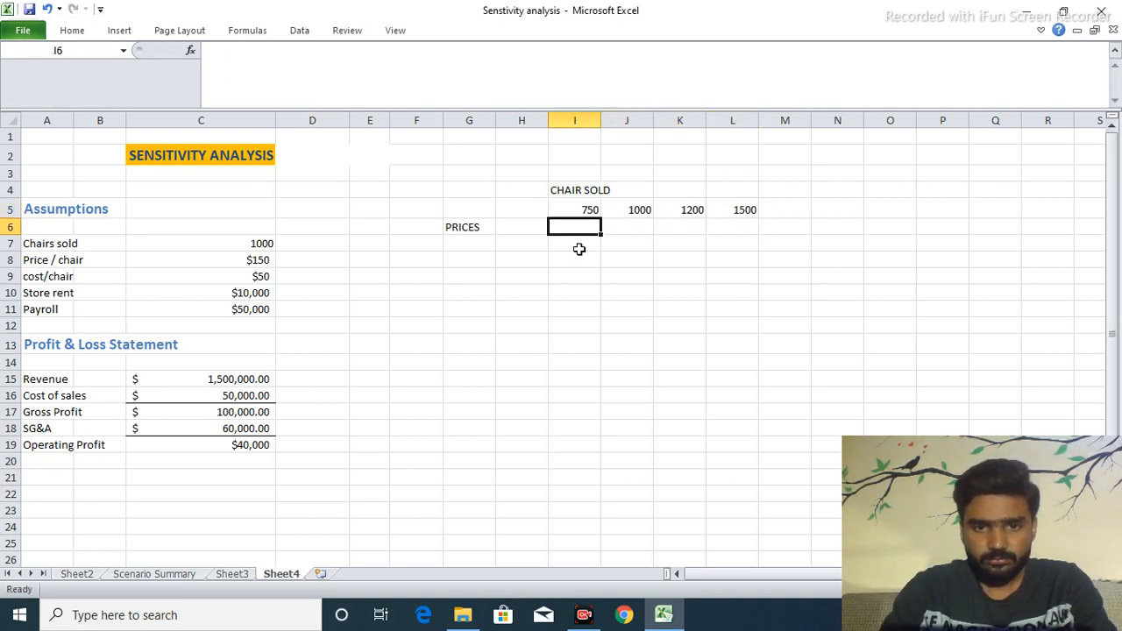
Enter prices 90, 120, 150, 180 and 200 down H6:H10, ending at the corner cell H5.
{"action": "left_click", "coordinate": [522, 226]}
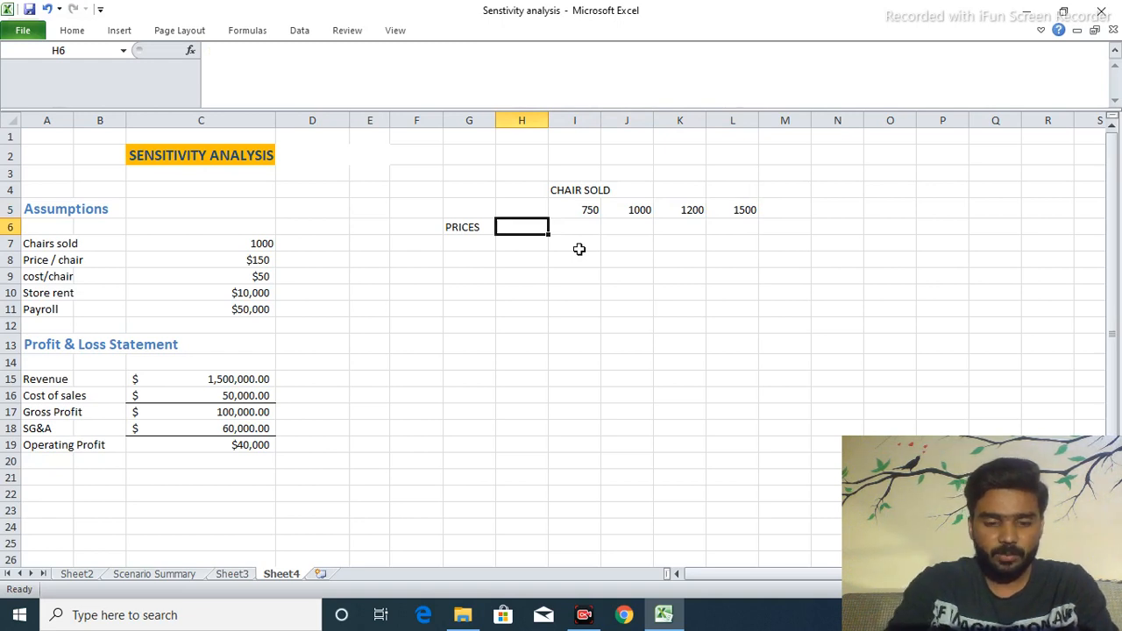
{"action": "type", "text": "9"}
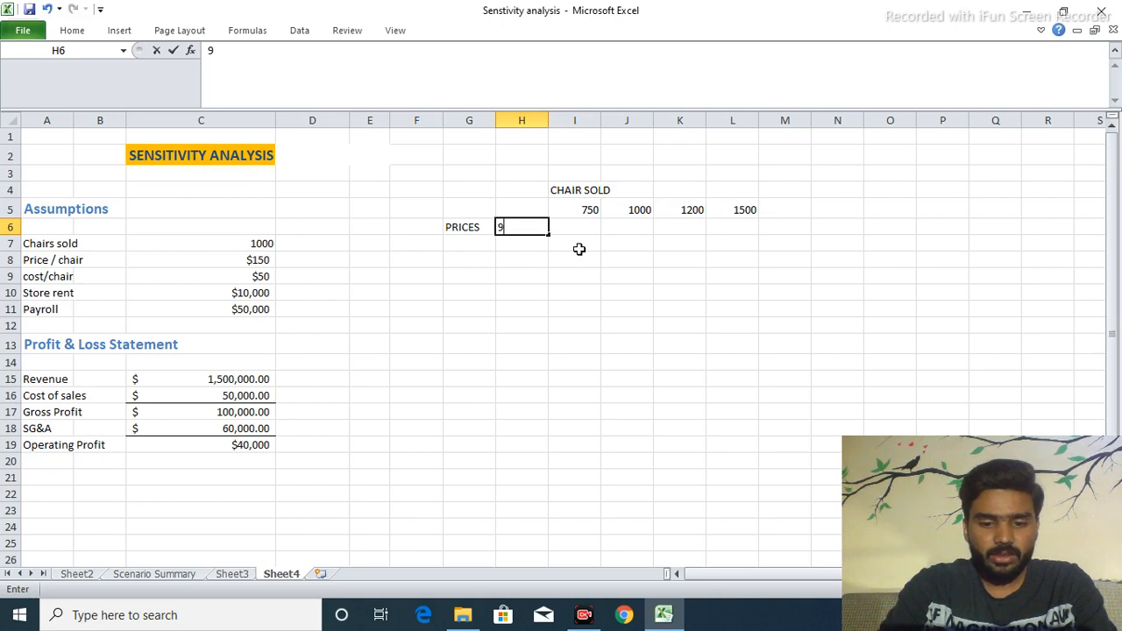
{"action": "type", "text": "0"}
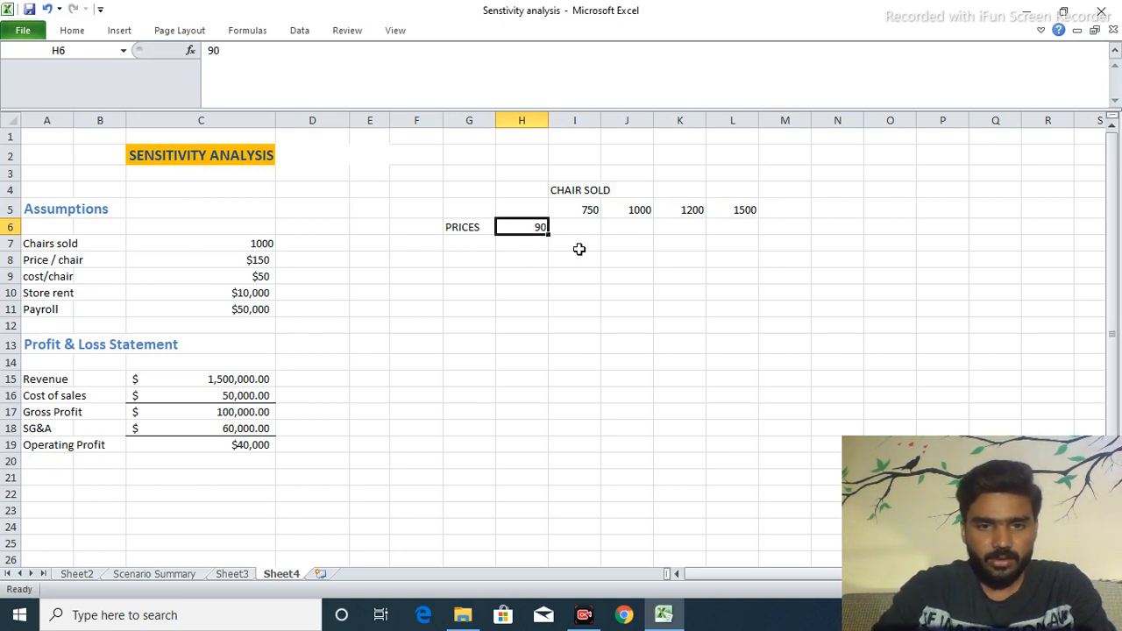
{"action": "type", "text": "120"}
{"action": "left_click", "coordinate": [520, 259]}
{"action": "type", "text": "150"}
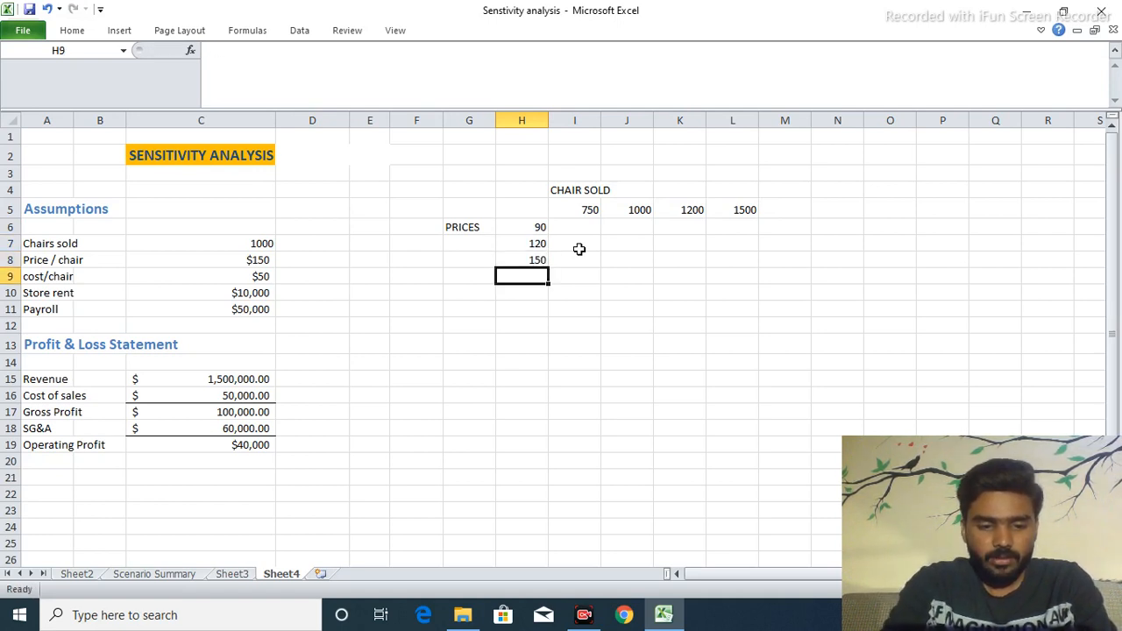
{"action": "type", "text": "180"}
{"action": "left_click", "coordinate": [521, 293]}
{"action": "type", "text": "200"}
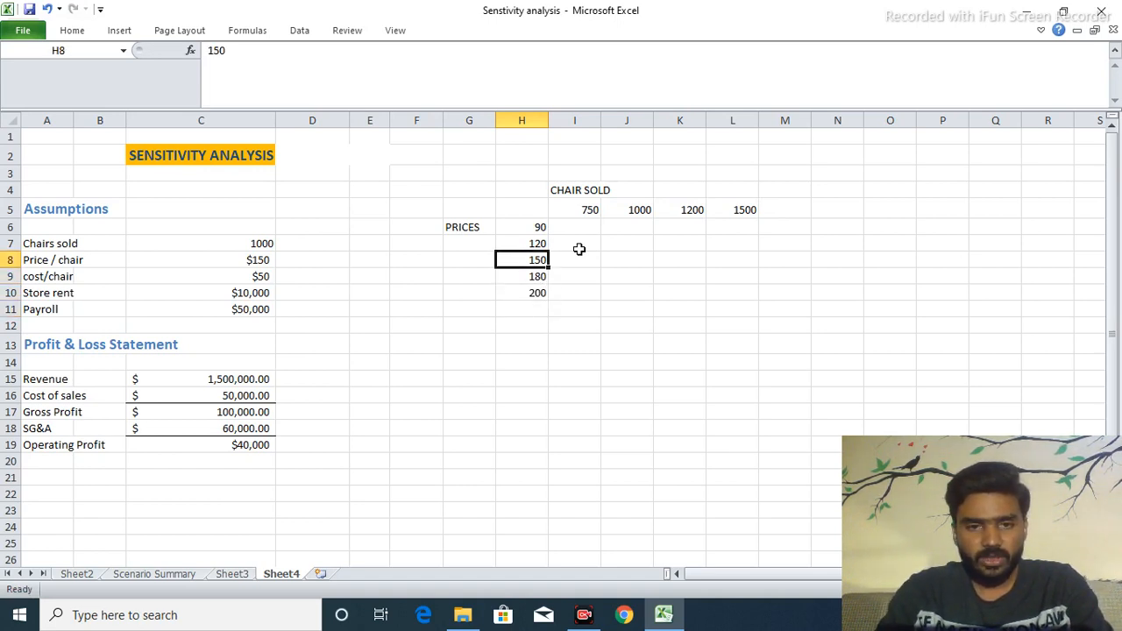
{"action": "left_click", "coordinate": [523, 228]}
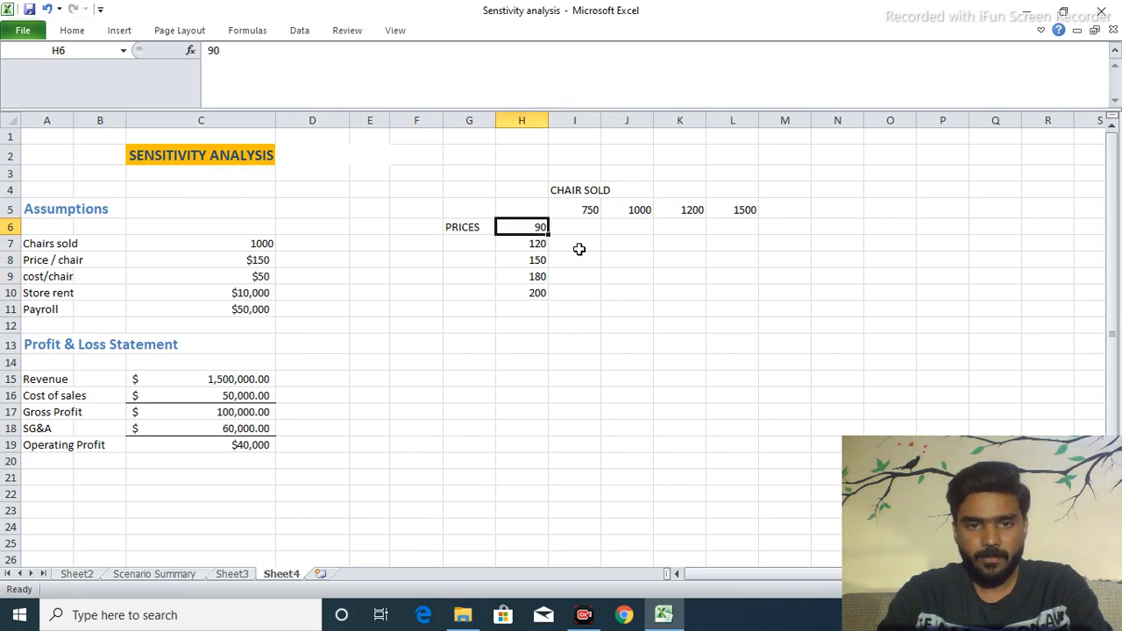
{"action": "left_click", "coordinate": [523, 209]}
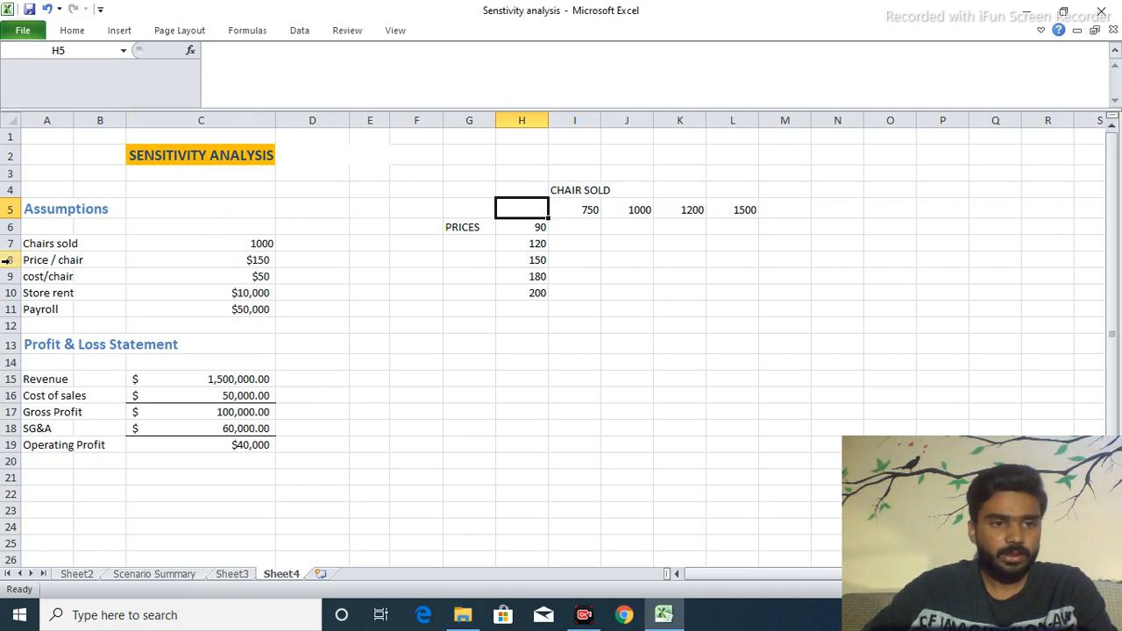
{"action": "mouse_move", "coordinate": [402, 249]}
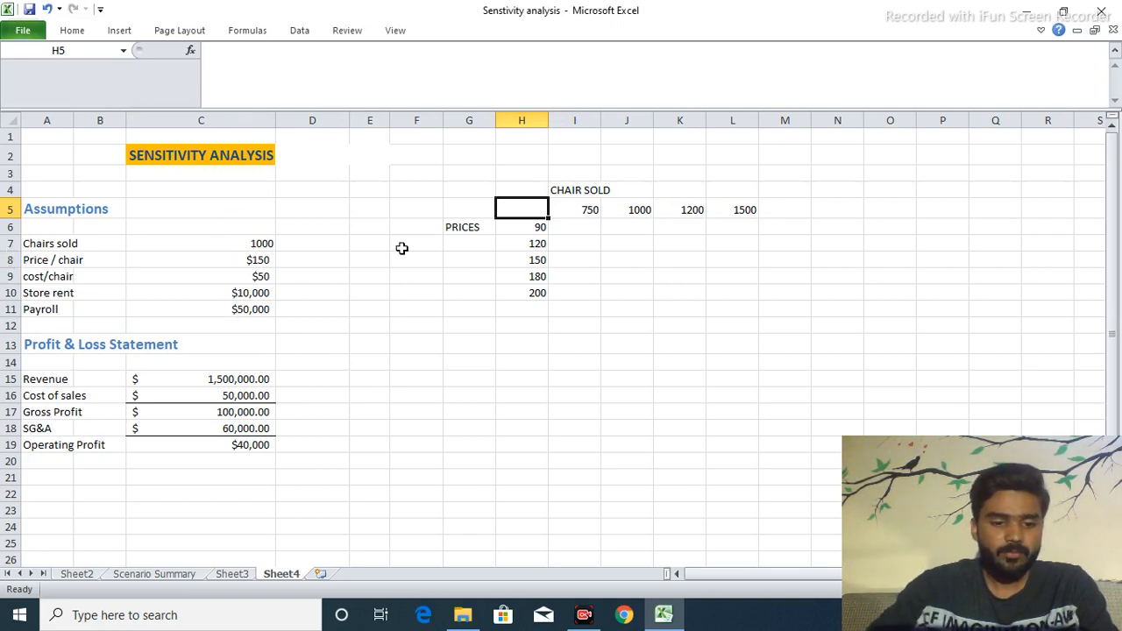
Enter the revenue formula =C7*C8 in H5 and select the table range H5:L10.
{"action": "type", "text": "=C"}
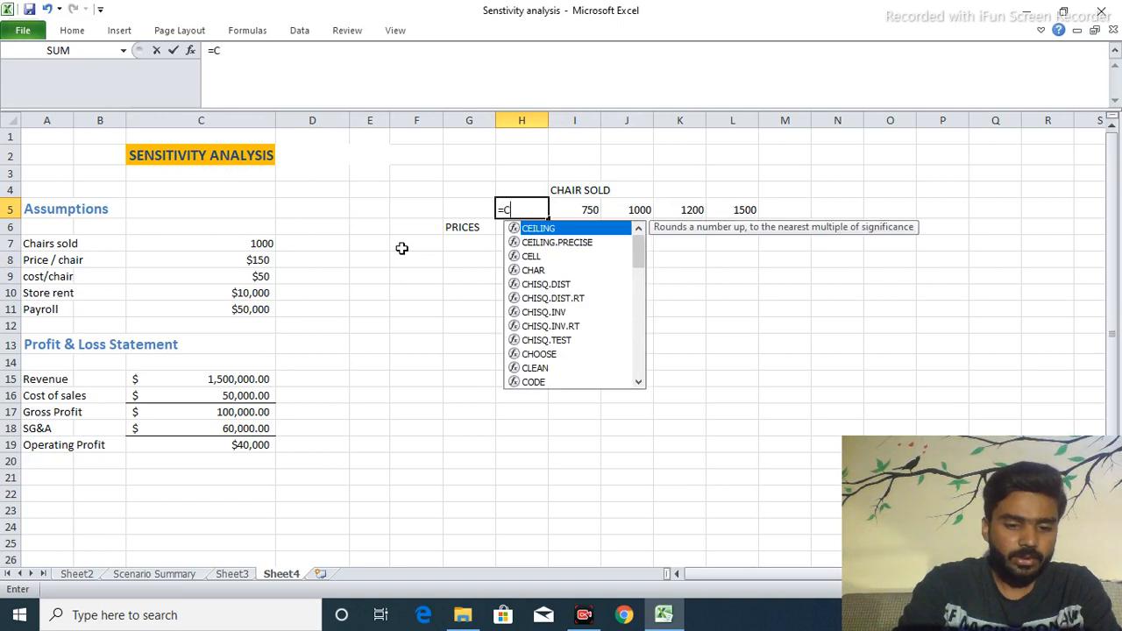
{"action": "type", "text": "7*"}
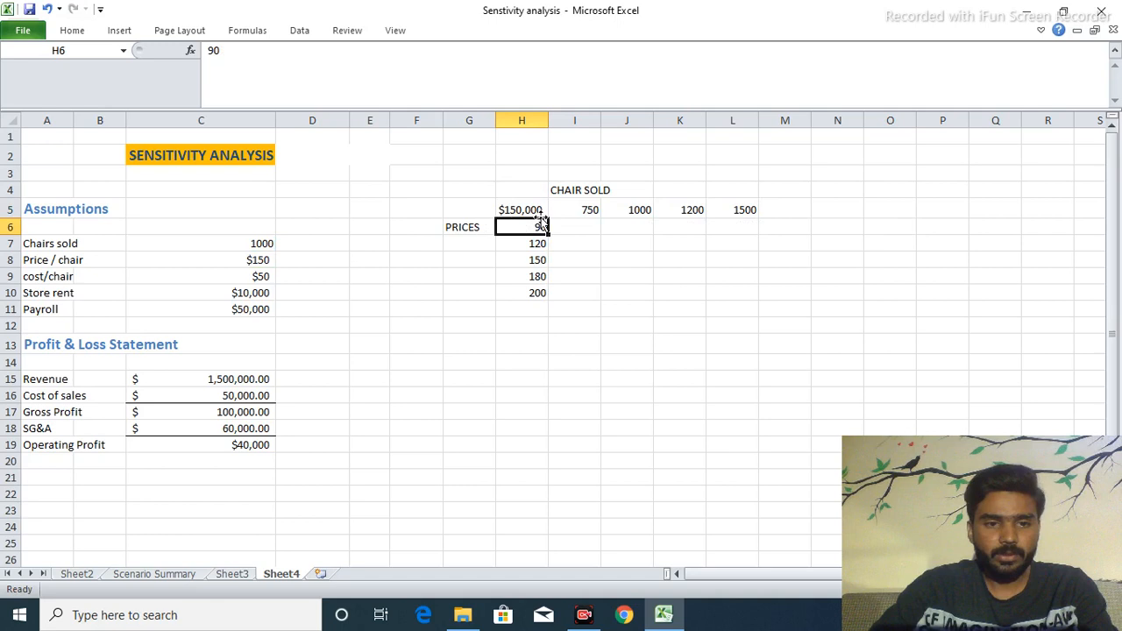
{"action": "left_click", "coordinate": [522, 209]}
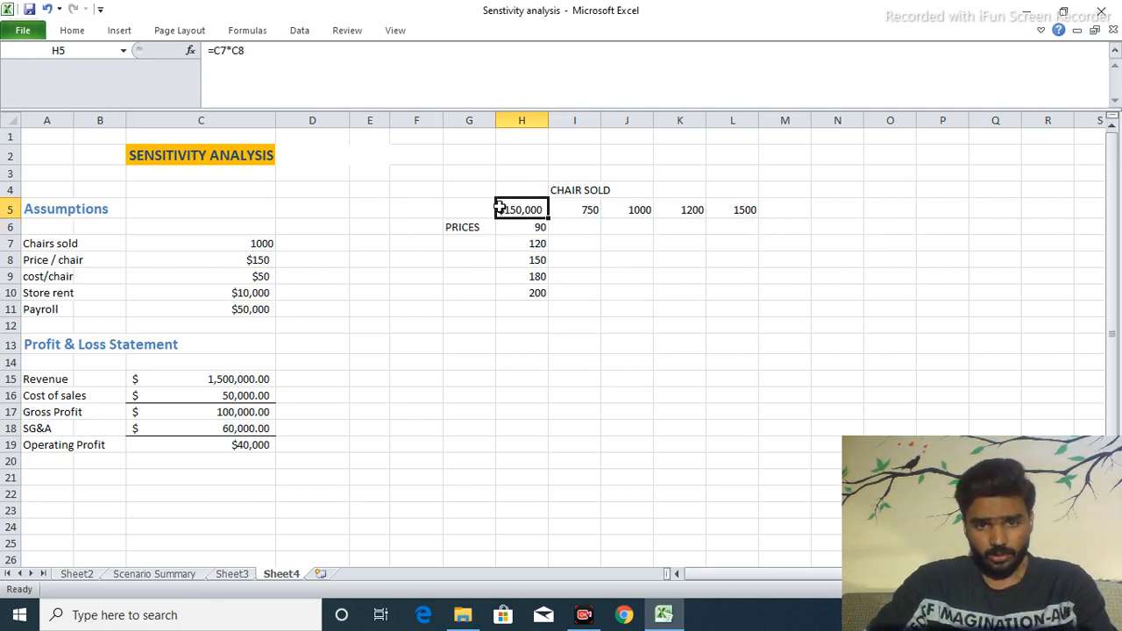
{"action": "left_click_drag", "start_coordinate": [521, 208], "coordinate": [733, 277]}
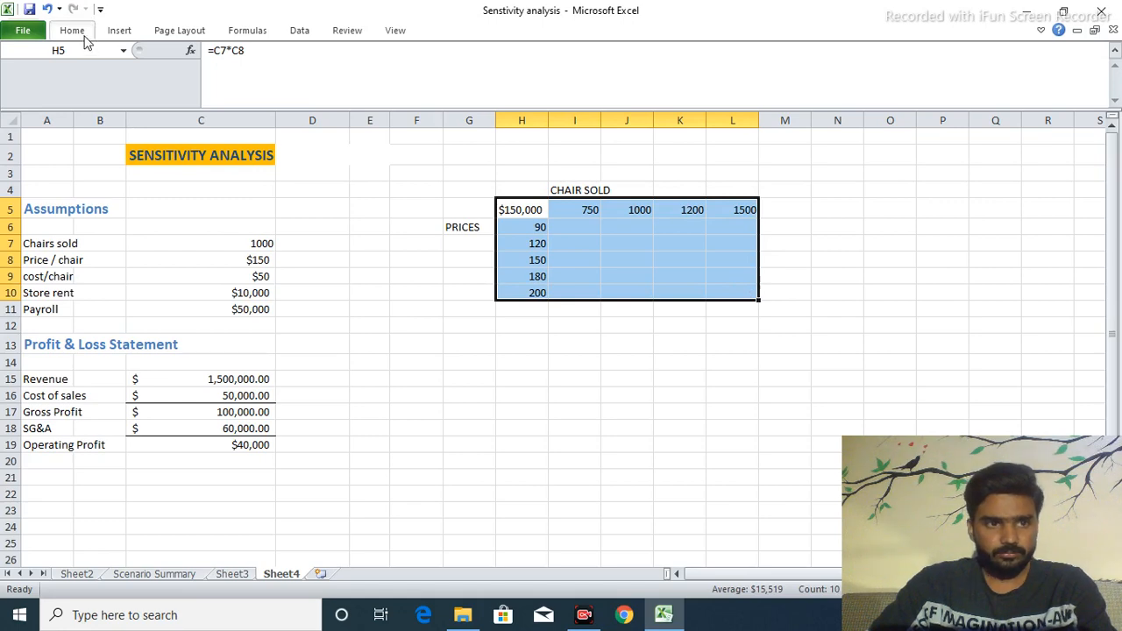
Start a What-If Analysis Data Table for the selected grid.
{"action": "left_click", "coordinate": [298, 30]}
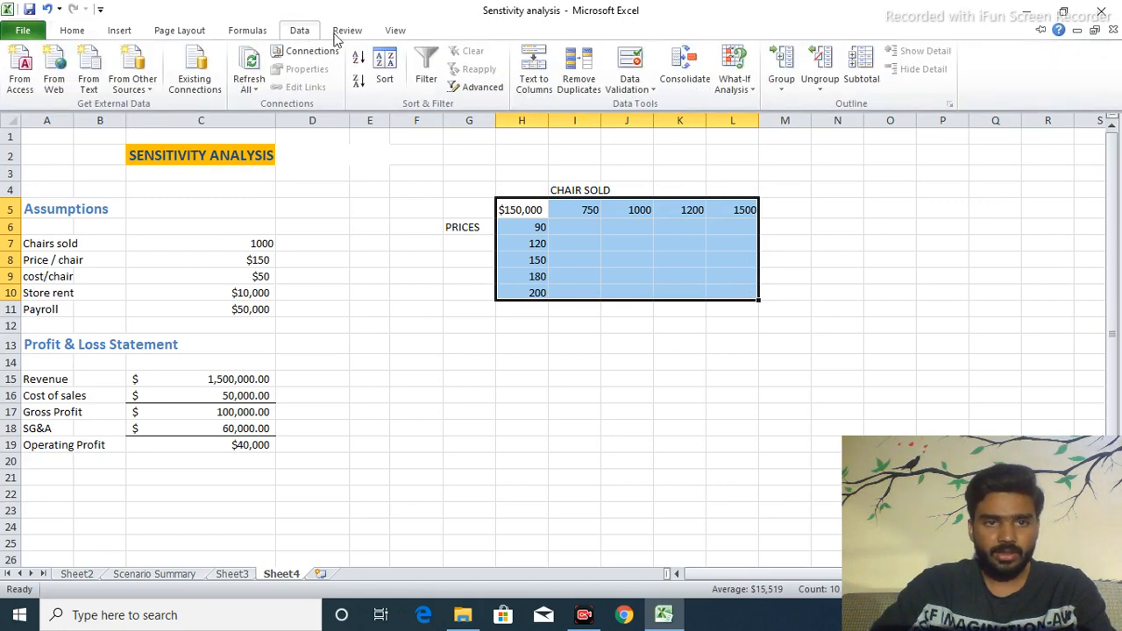
{"action": "left_click", "coordinate": [732, 68]}
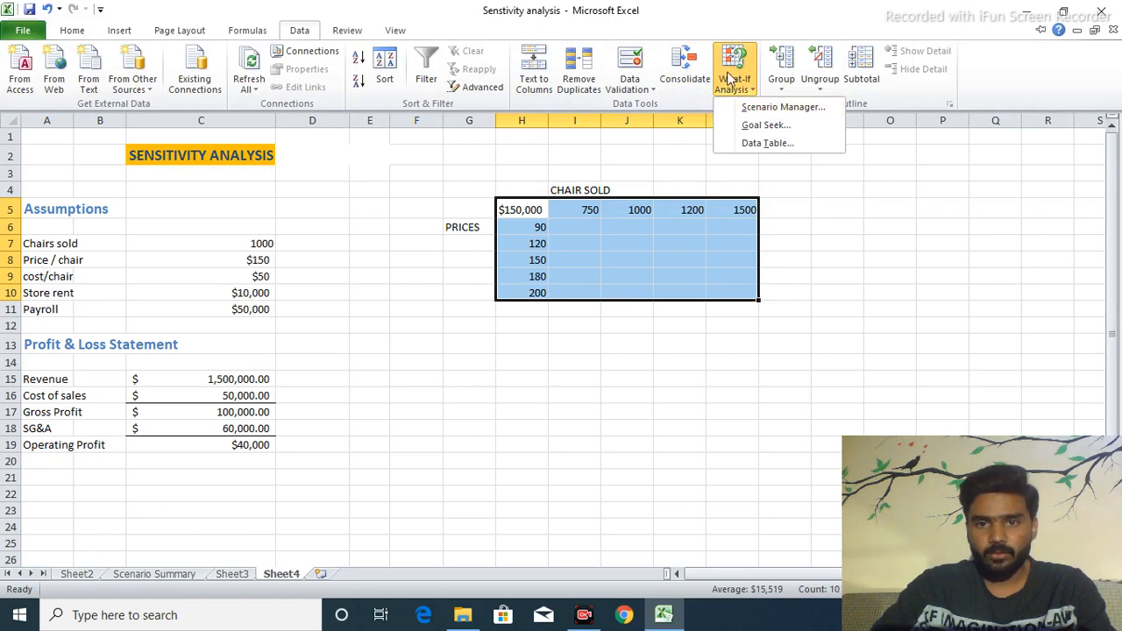
{"action": "left_click", "coordinate": [766, 144]}
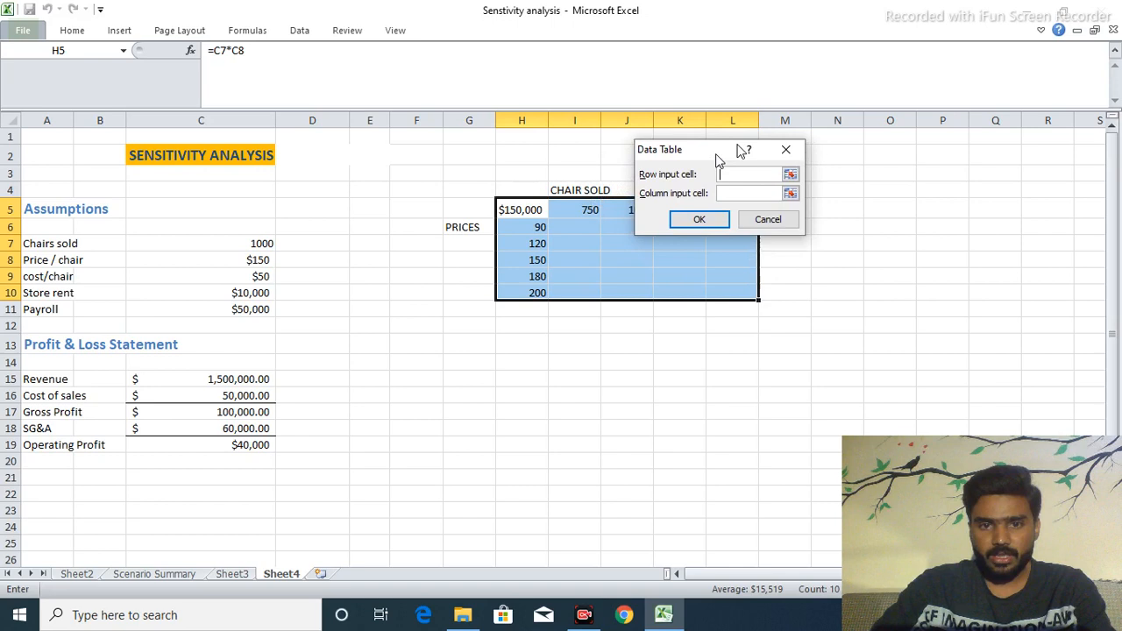
{"action": "left_click_drag", "start_coordinate": [701, 149], "coordinate": [833, 123]}
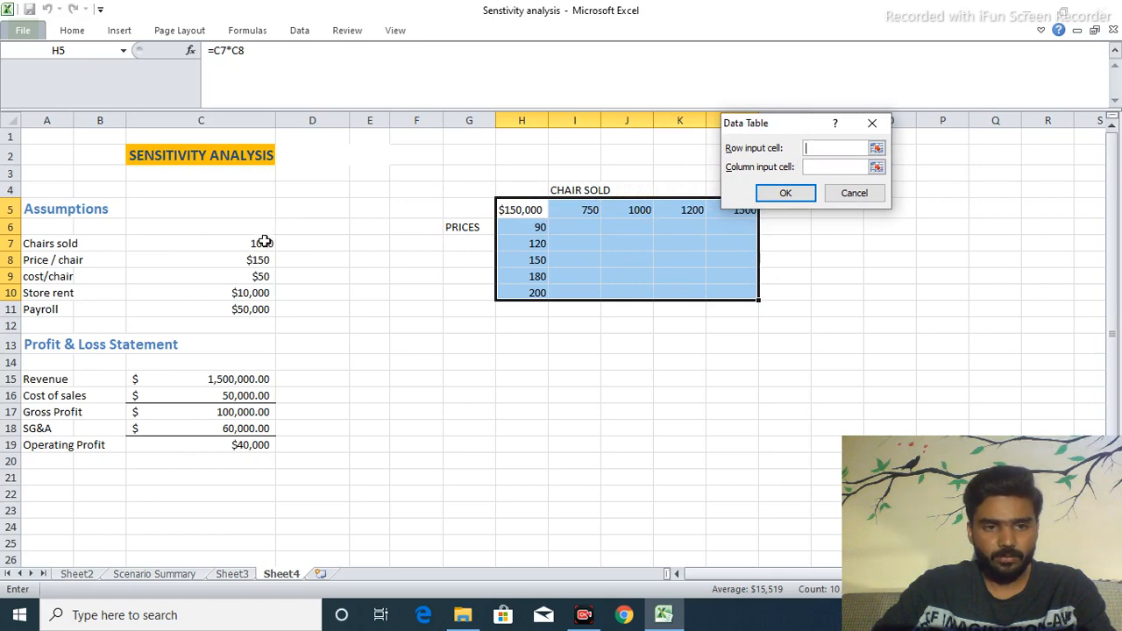
Set row input cell C7 (chairs sold) and column input cell C8 (price), filling the revenue table.
{"action": "left_click", "coordinate": [200, 242]}
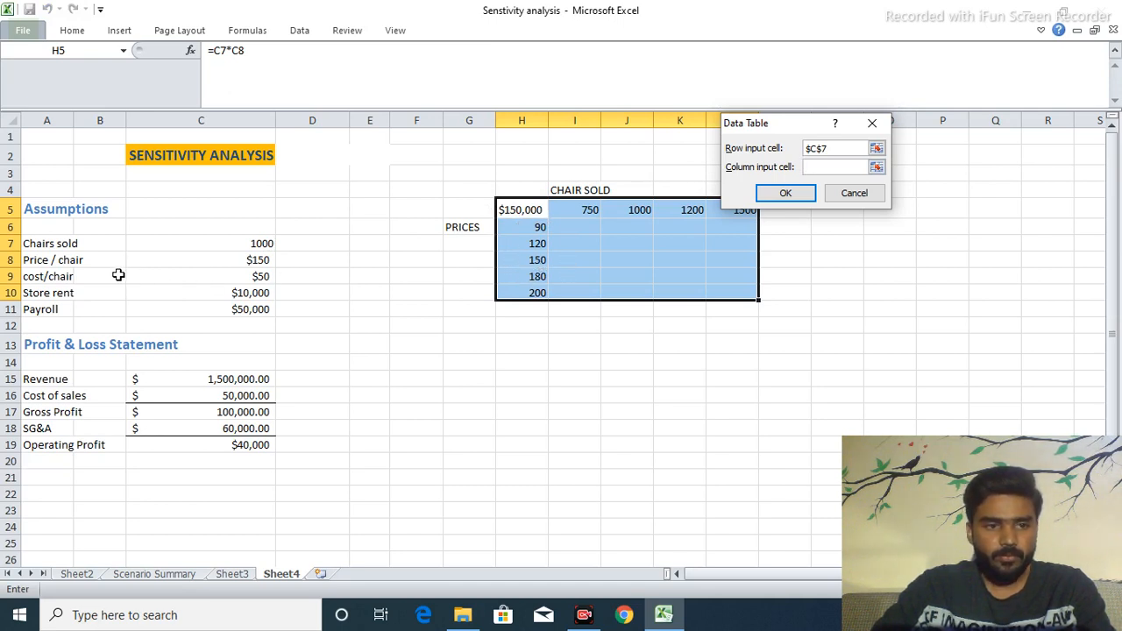
{"action": "left_click", "coordinate": [838, 166]}
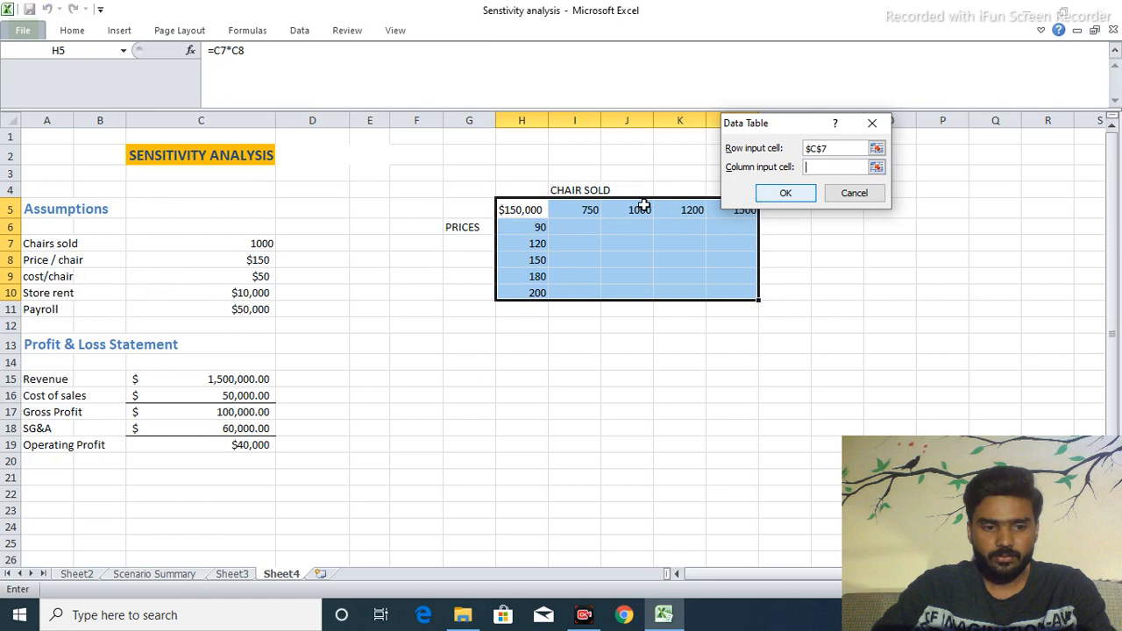
{"action": "type", "text": "150"}
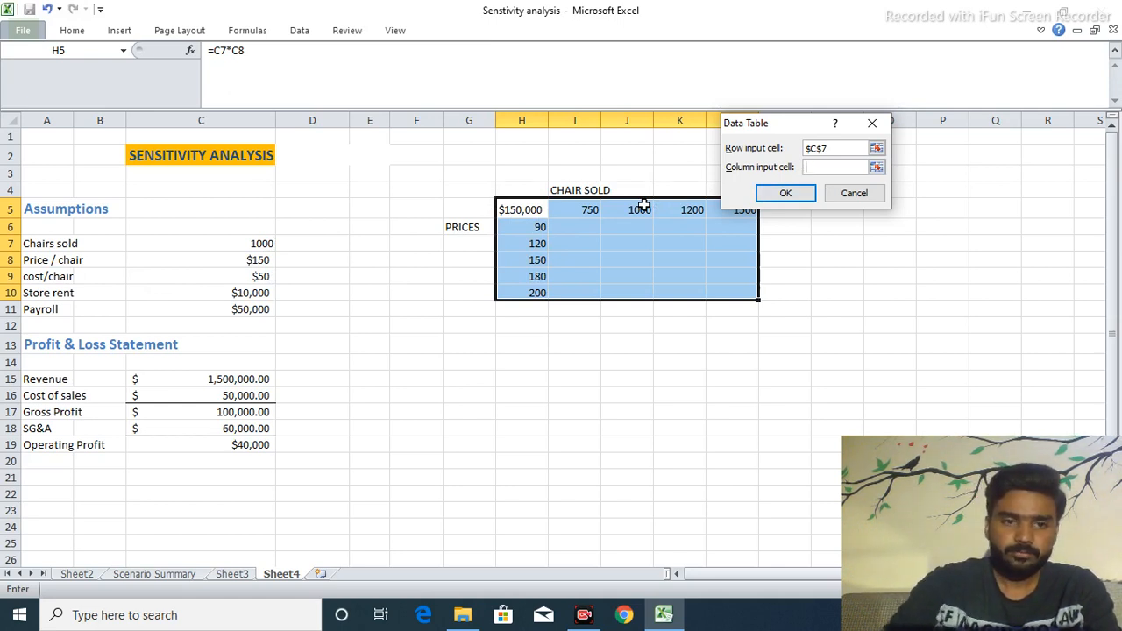
{"action": "left_click", "coordinate": [258, 259]}
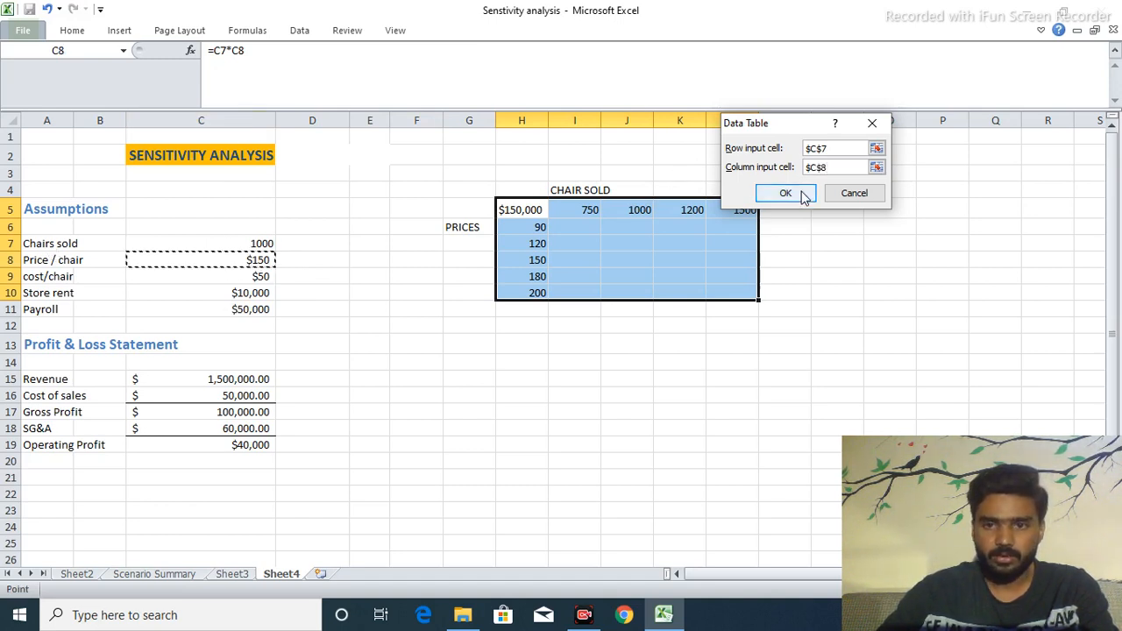
{"action": "left_click", "coordinate": [786, 192]}
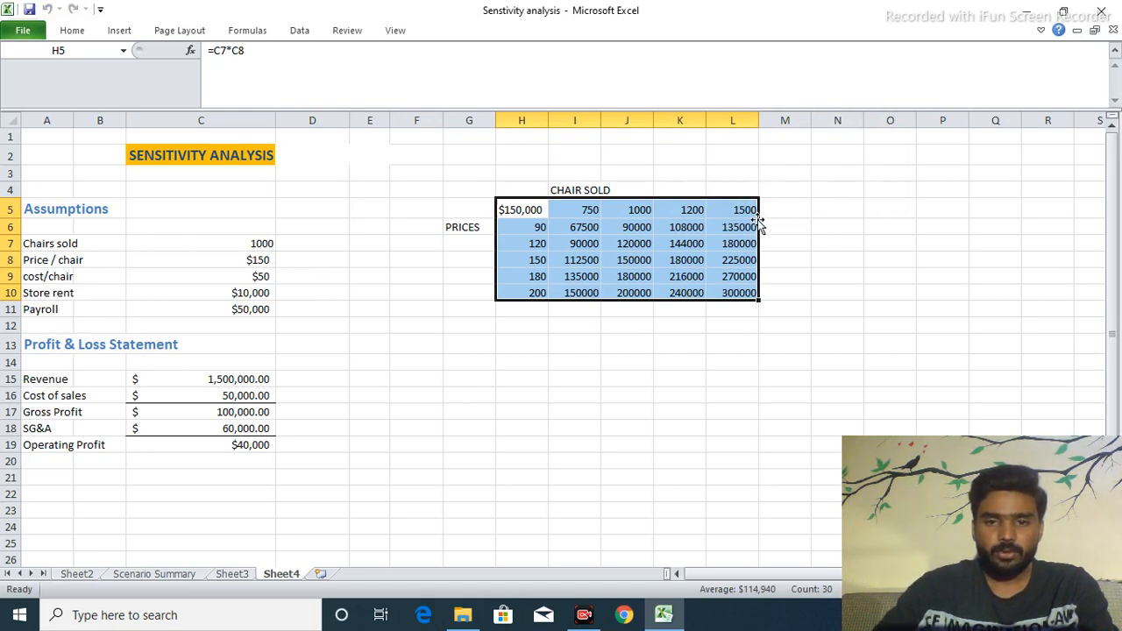
{"action": "mouse_move", "coordinate": [750, 312]}
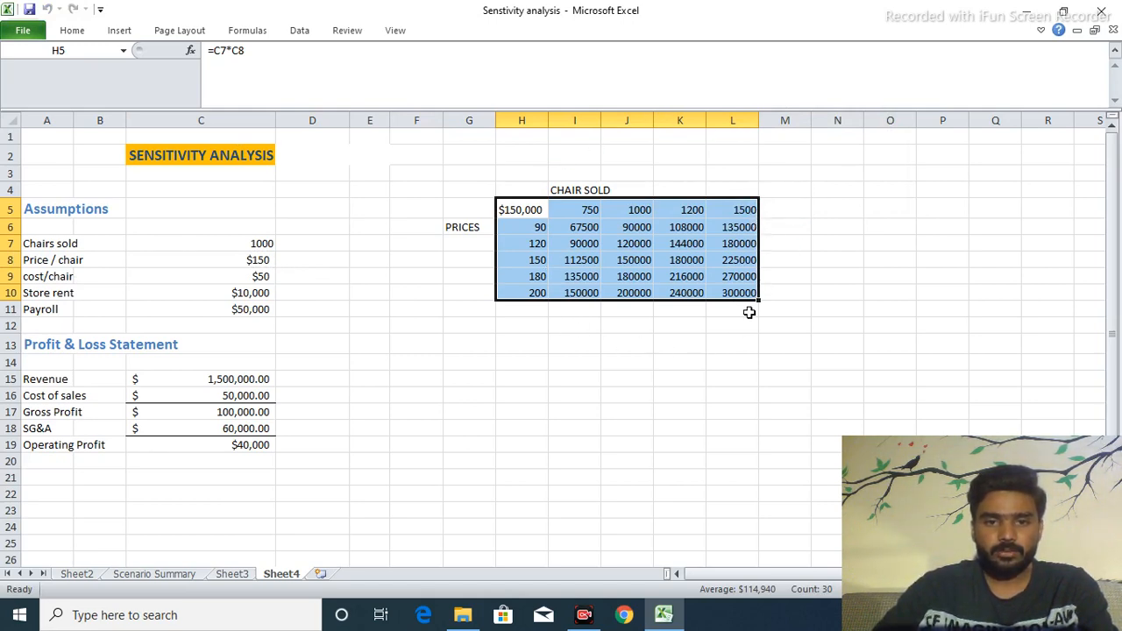
{"action": "mouse_move", "coordinate": [543, 230]}
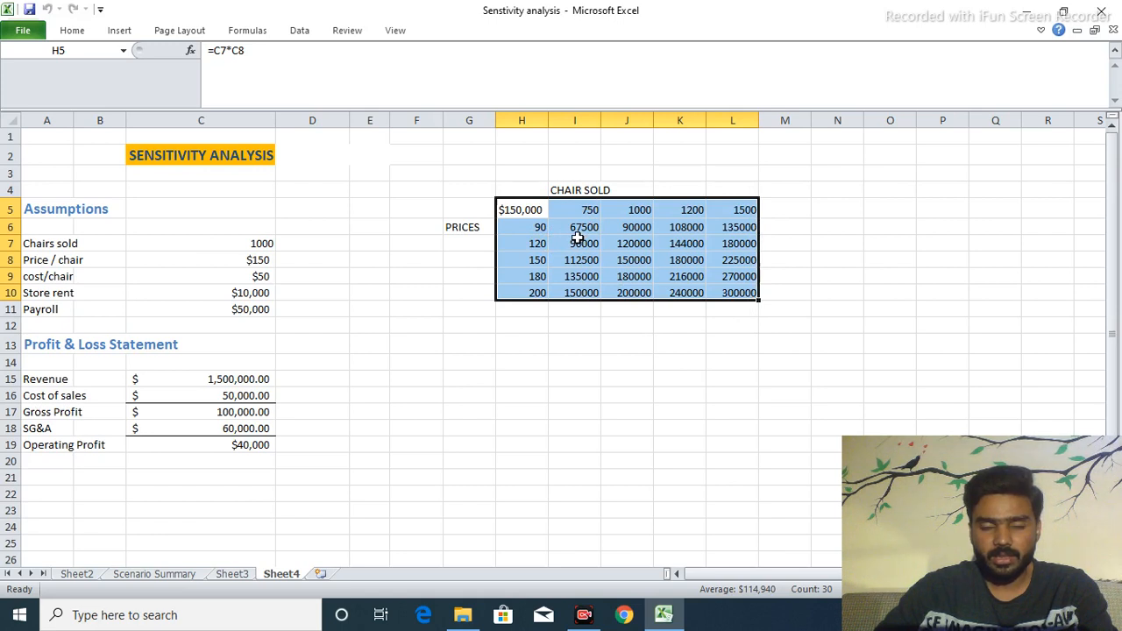
{"action": "mouse_move", "coordinate": [592, 209]}
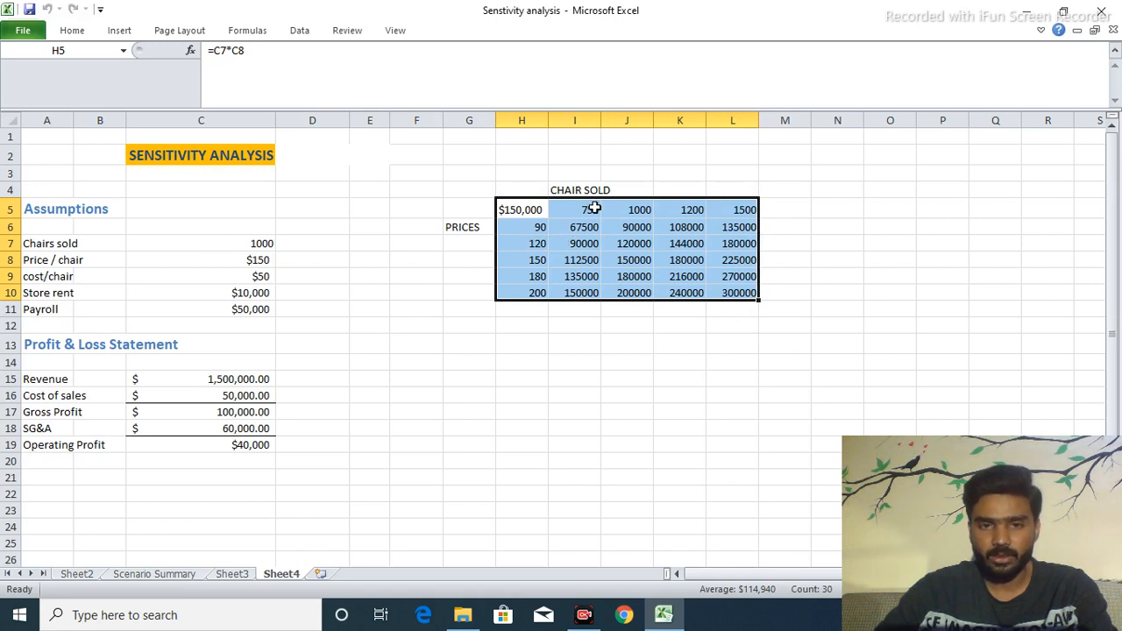
{"action": "mouse_move", "coordinate": [537, 305]}
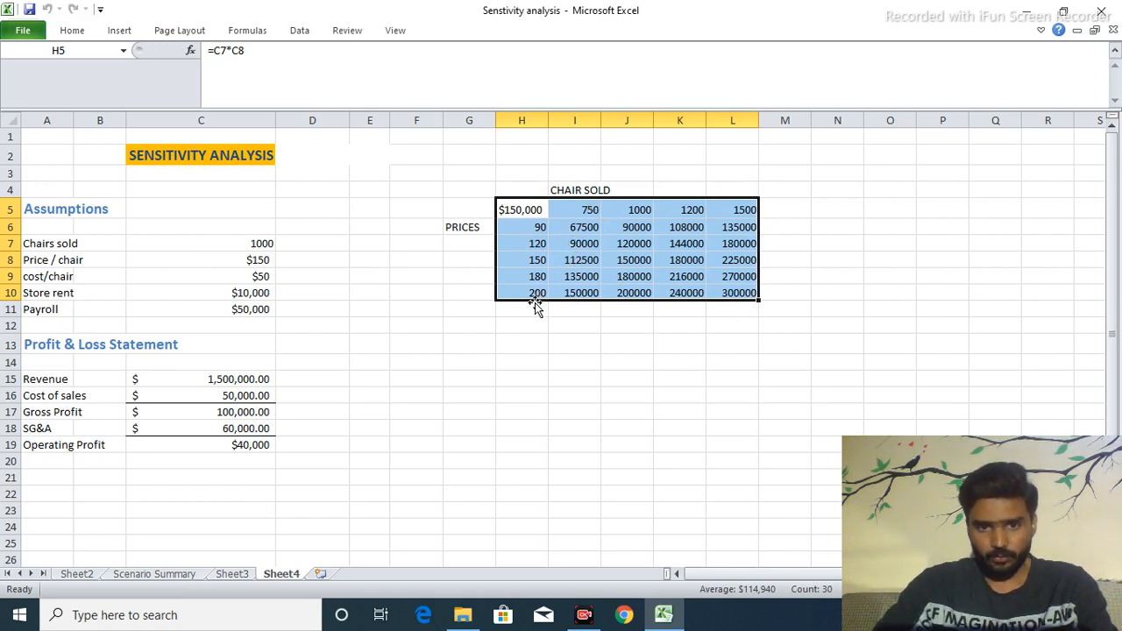
{"action": "mouse_move", "coordinate": [535, 295]}
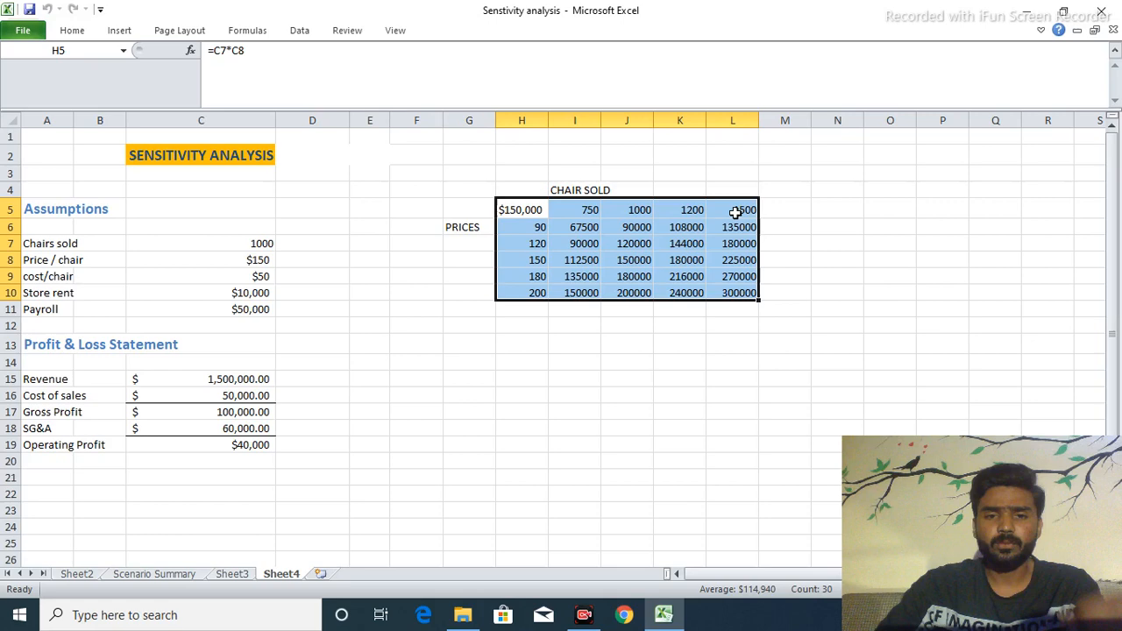
{"action": "mouse_move", "coordinate": [540, 303]}
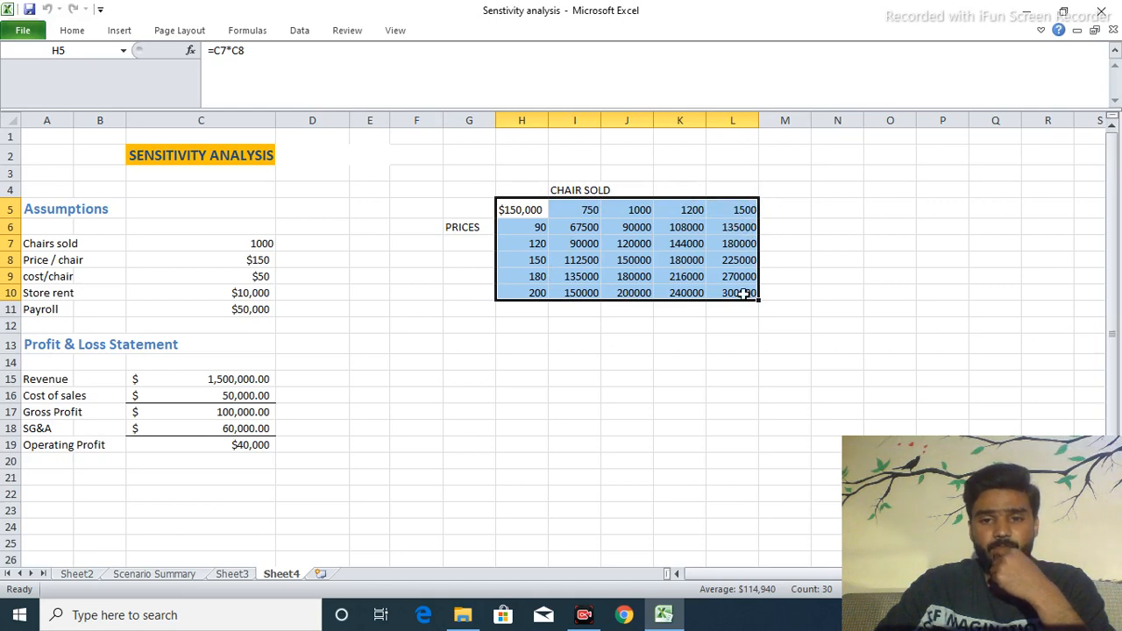
{"action": "mouse_move", "coordinate": [743, 301]}
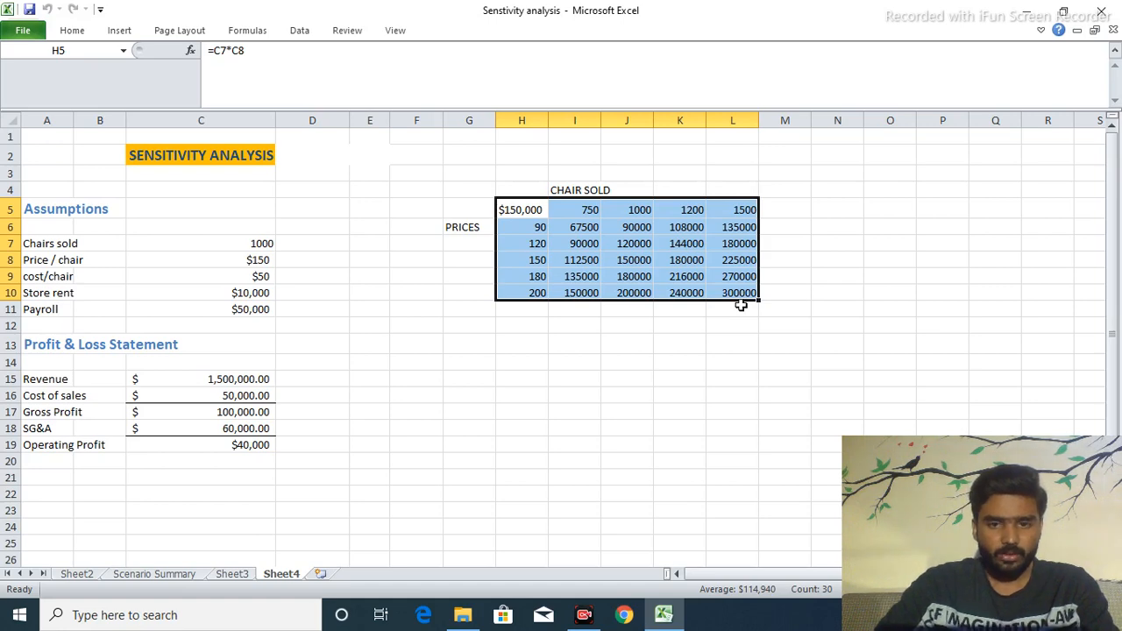
Return to the Home ribbon commands above the filled revenue table.
{"action": "left_click", "coordinate": [72, 30]}
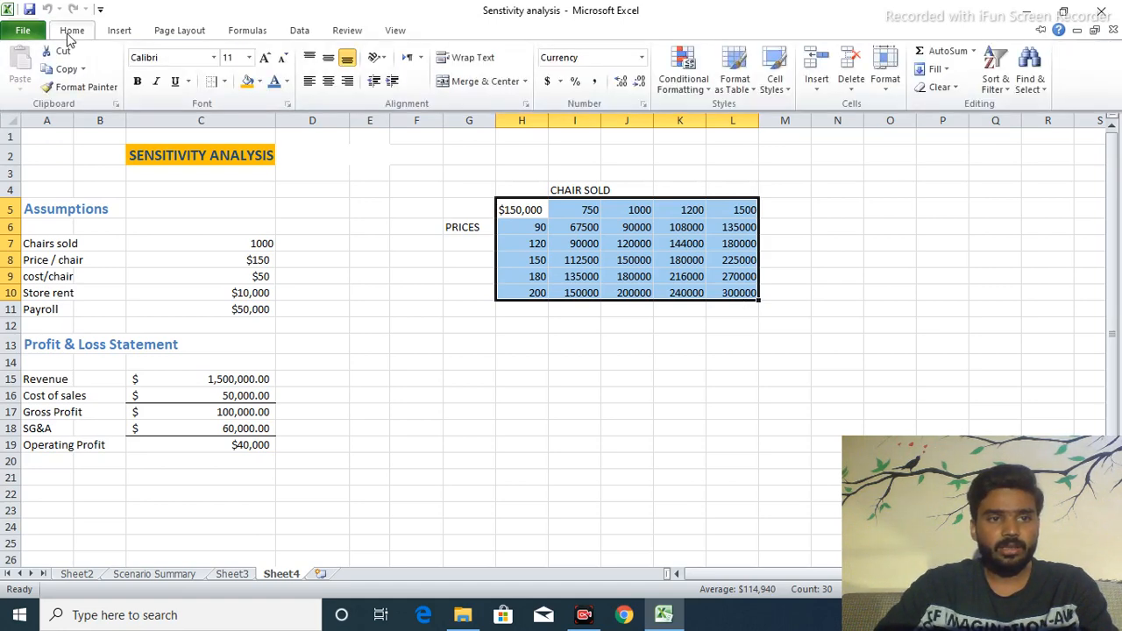
{"action": "mouse_move", "coordinate": [634, 249]}
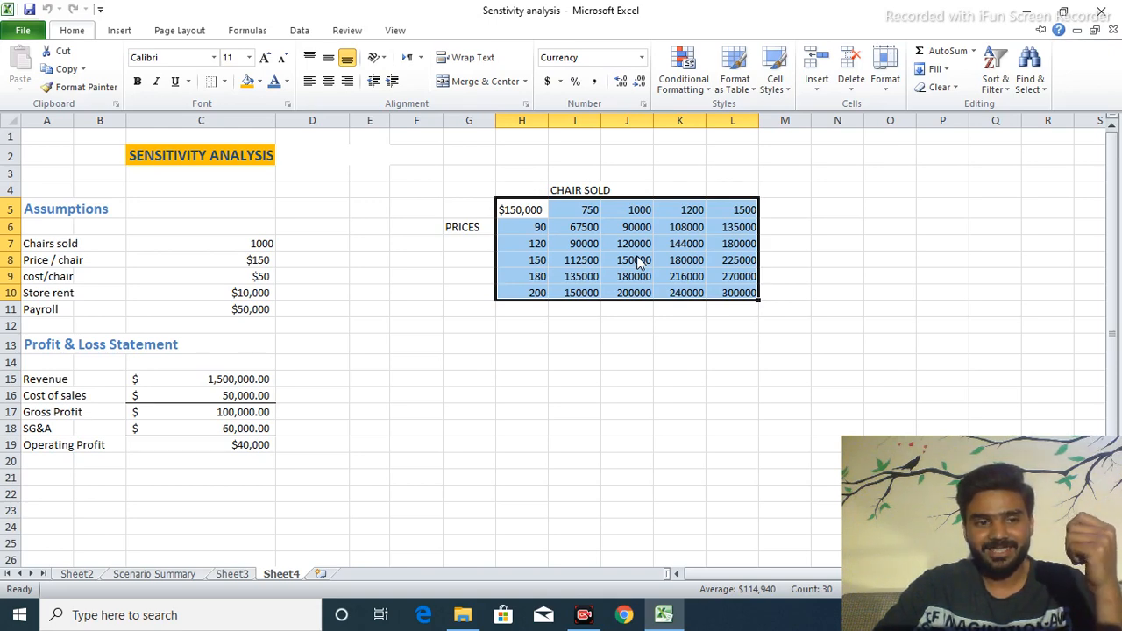
{"action": "mouse_move", "coordinate": [585, 249]}
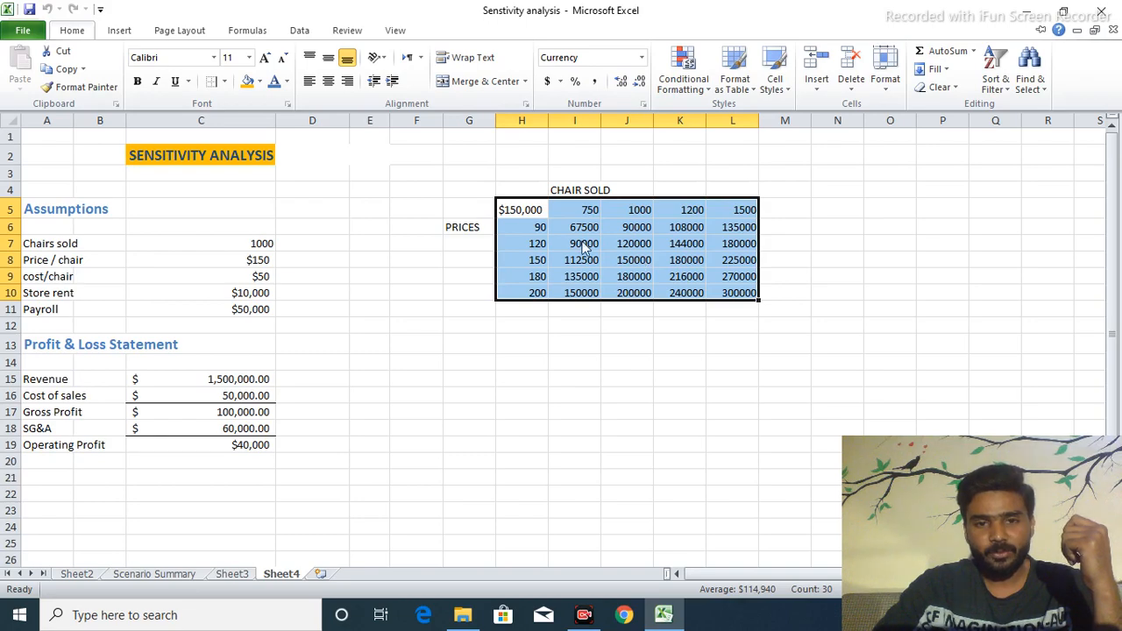